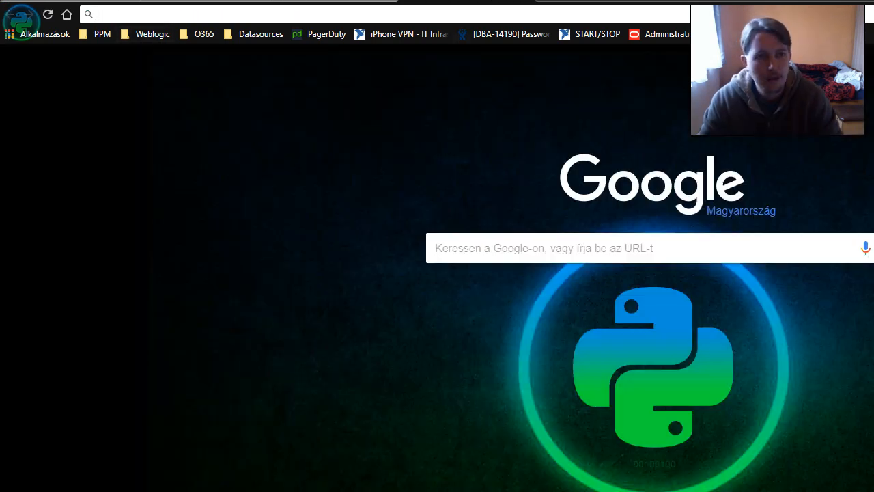
Step: Look up 'whatismyip' in the Chrome address bar before moving to a new empty file in Sublime Text
text(whatismyip)
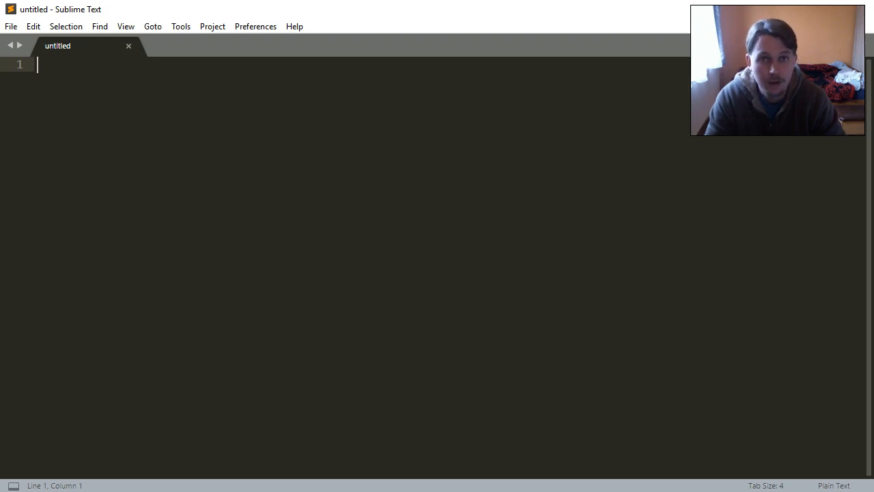
Step: Import MIMEMultipart from email.mime.multipart and MIMEText from email.mime.text
text(from email.mi)
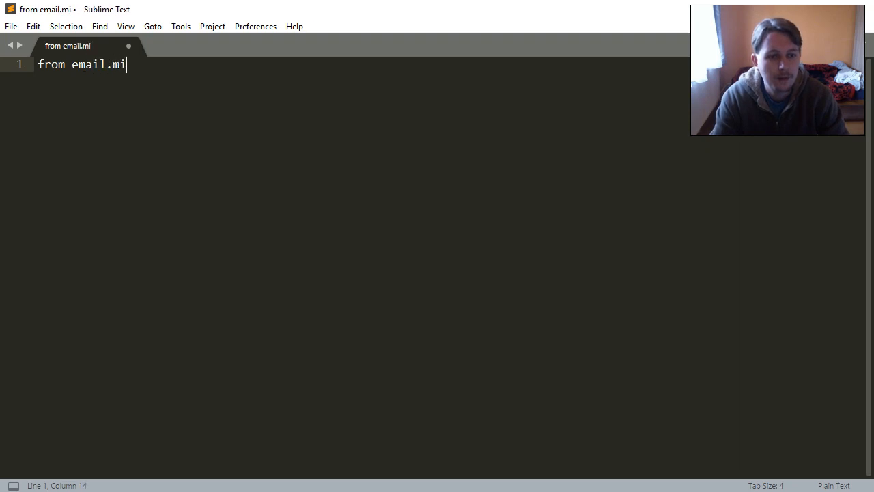
text(me.multipart)
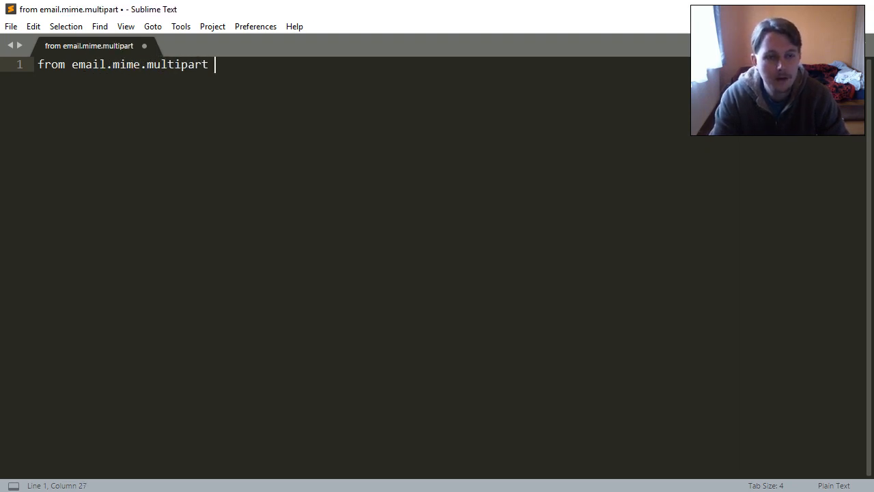
text(import MIME)
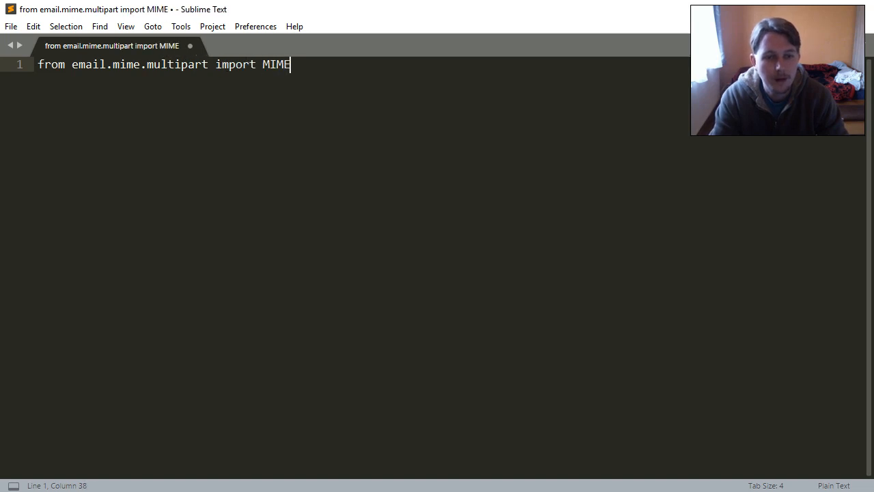
text(Multipart)
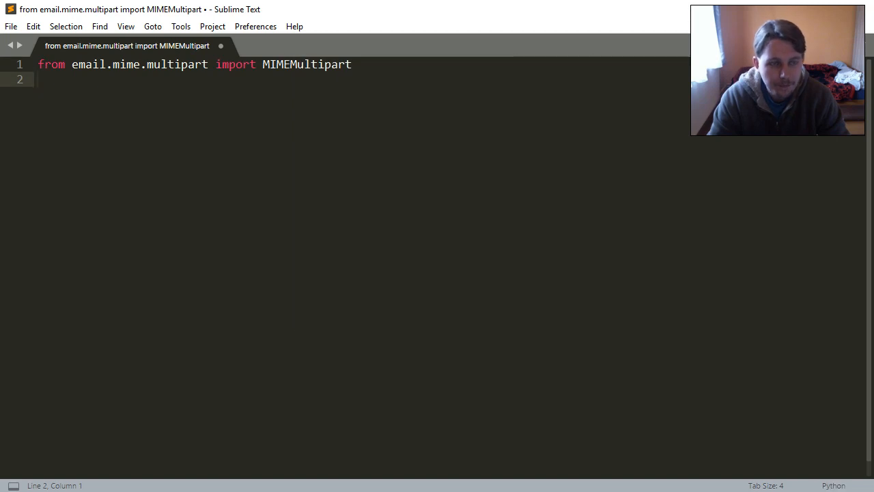
text(from email)
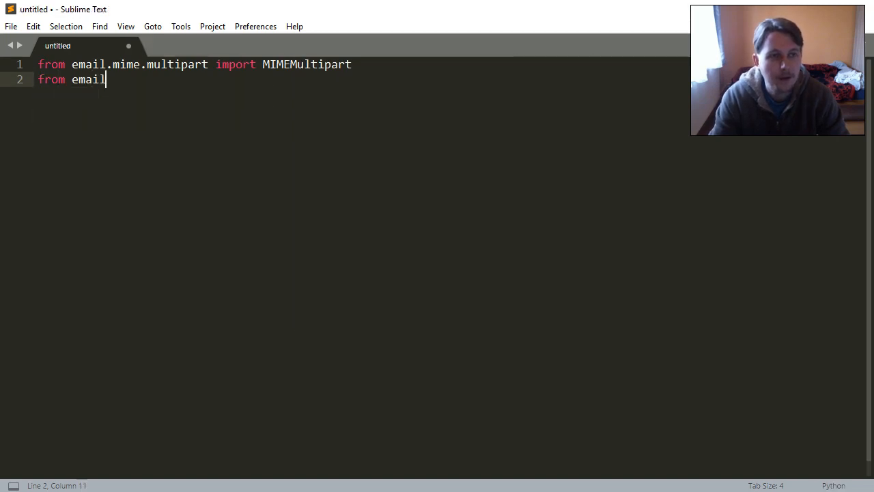
text(.mime.te)
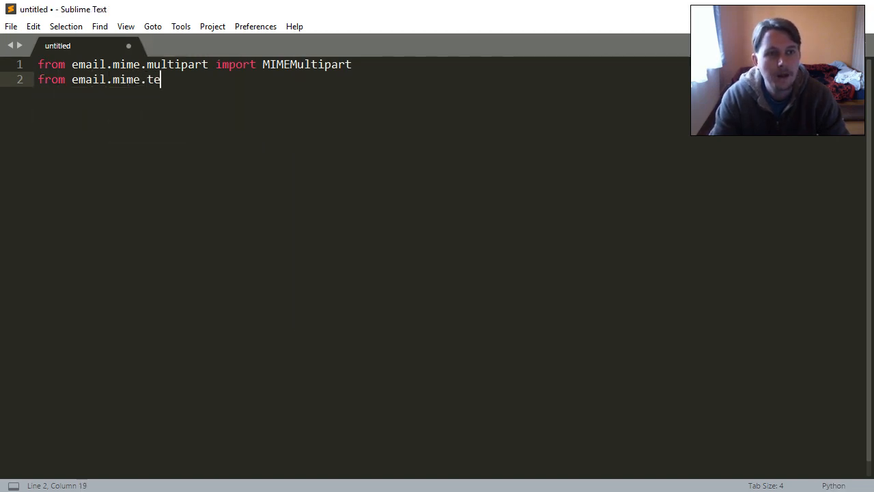
text(xt import MIMEText)
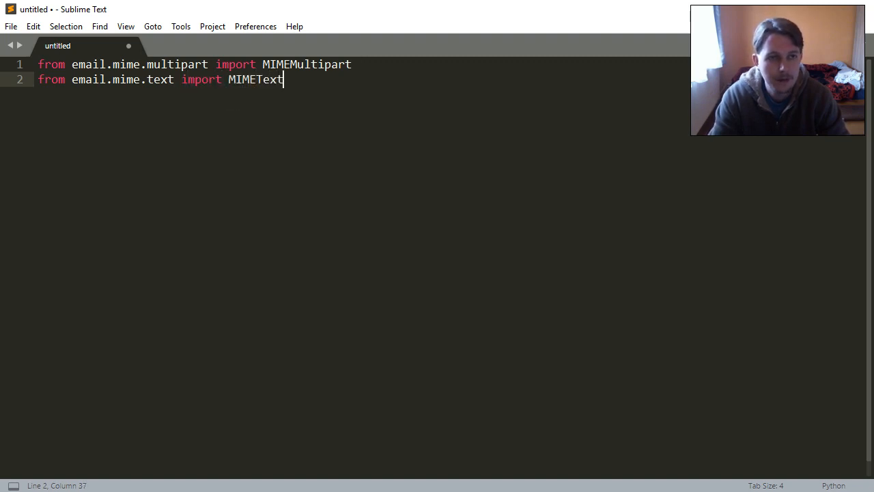
Step: Import SMTP from smtplib and the requests library
text(from smt)
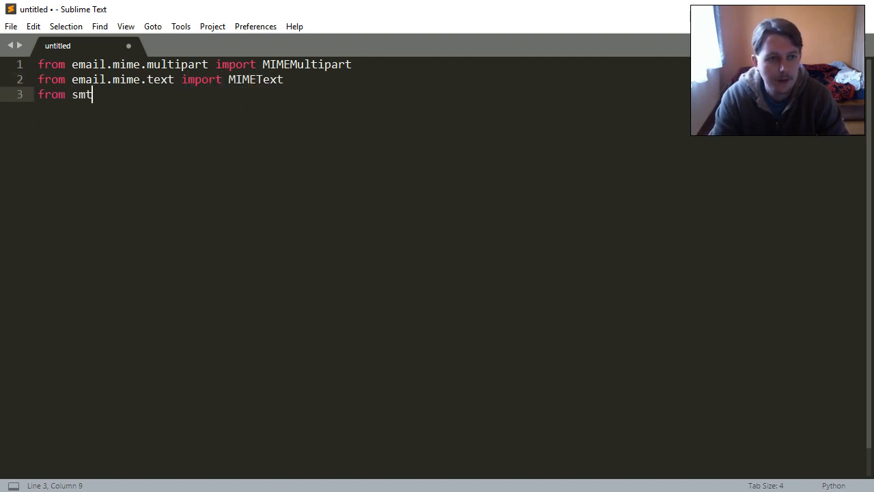
text(plib import S)
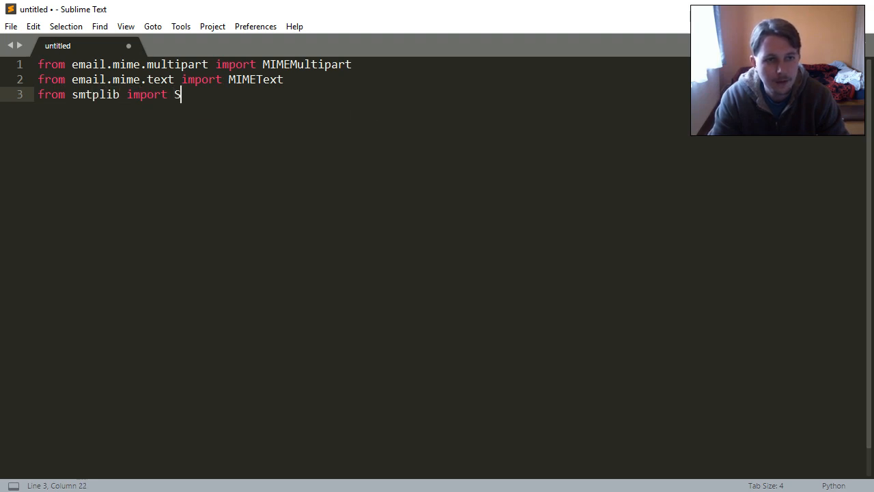
text(MTP)
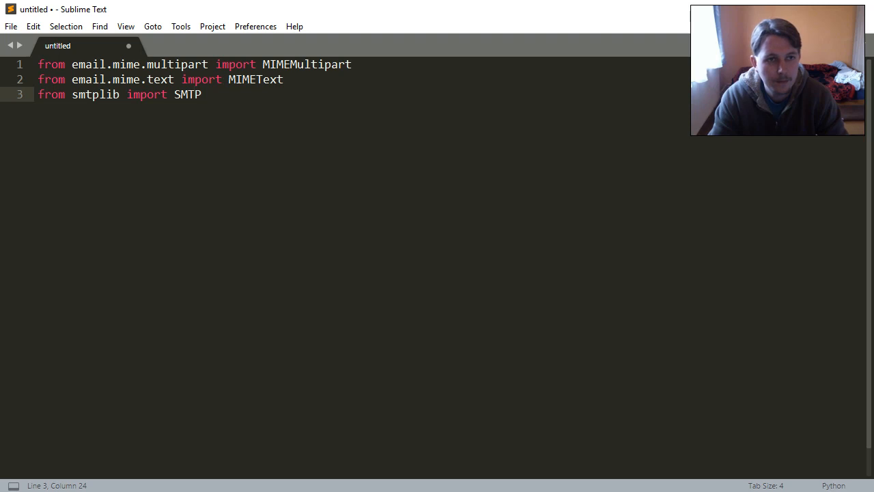
text(f)
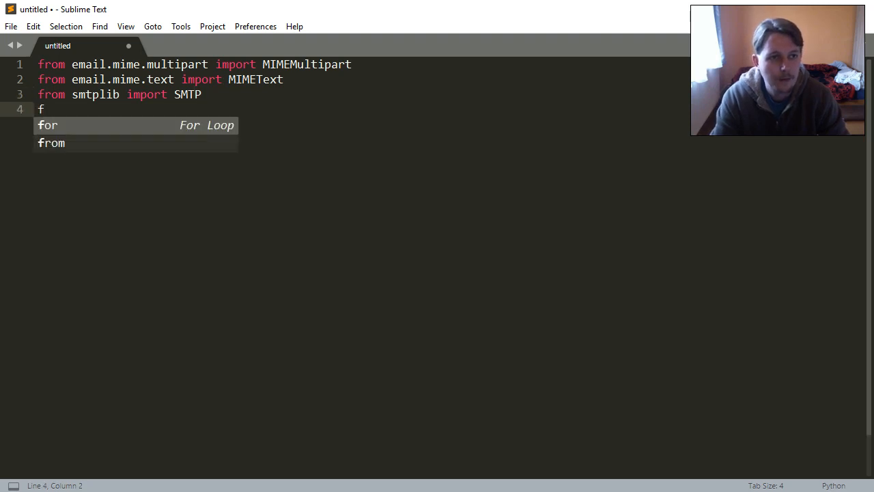
text(import requests)
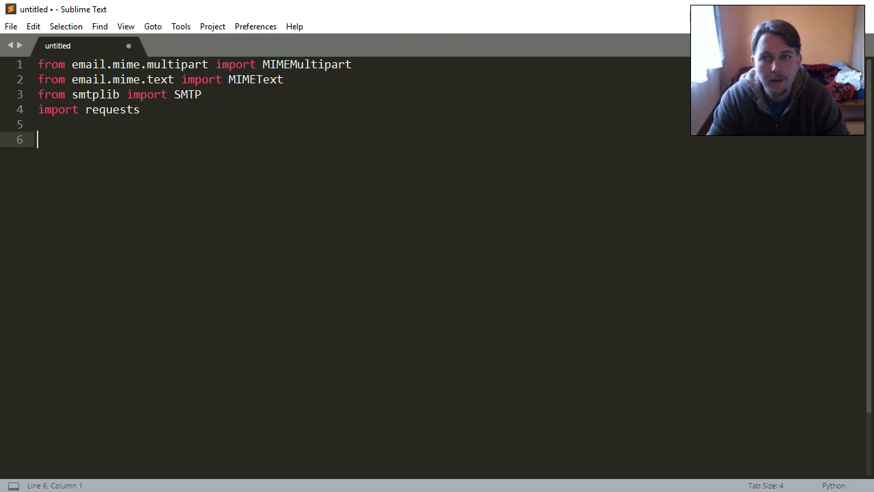
text(Act)
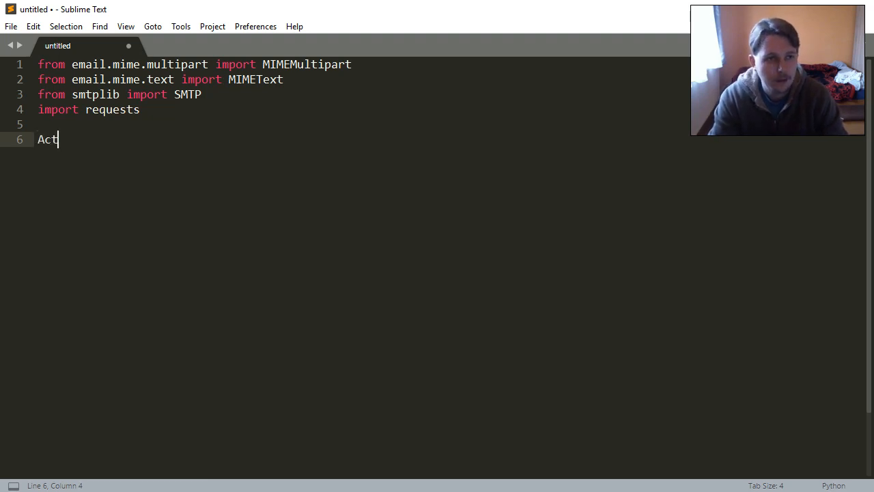
text(ual)
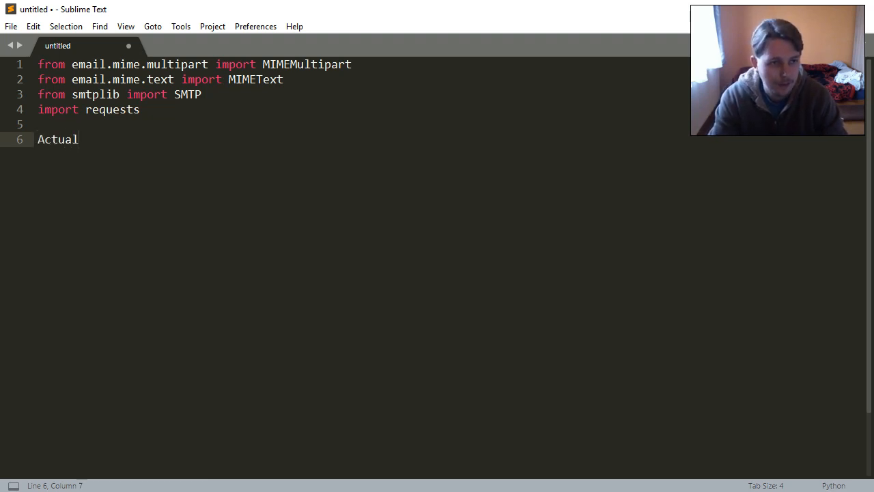
text(IP = None)
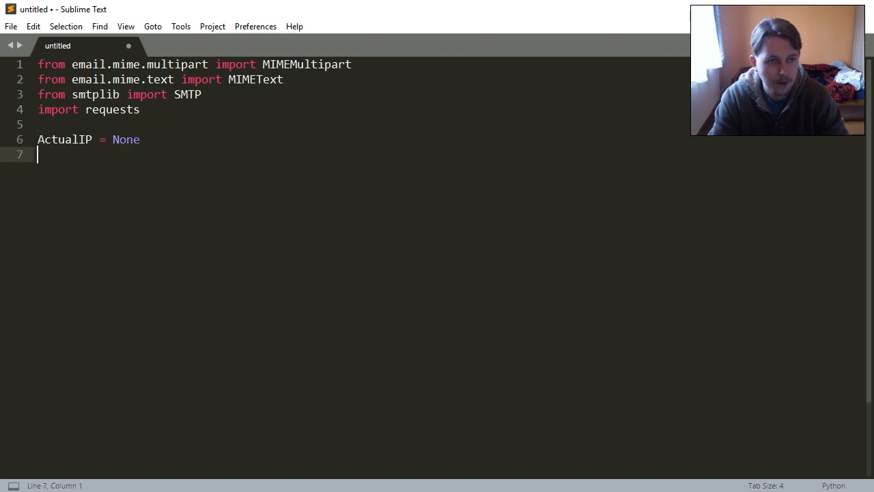
text(try:)
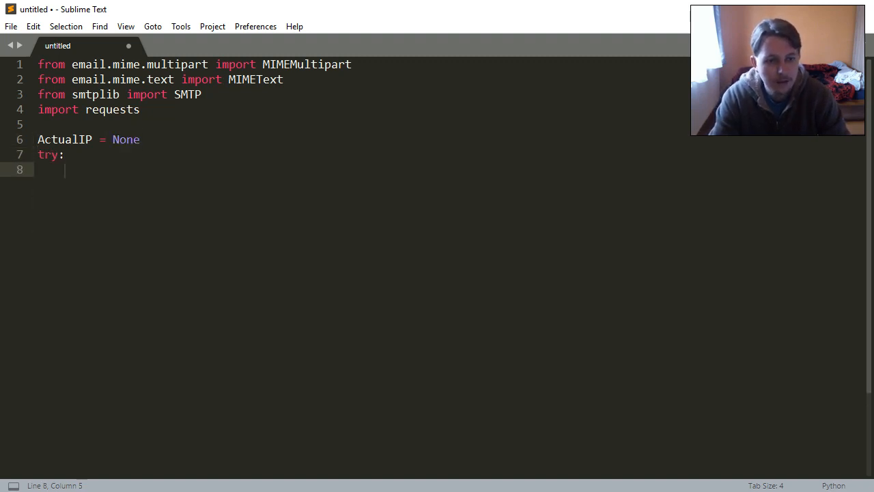
text(ActualIP)
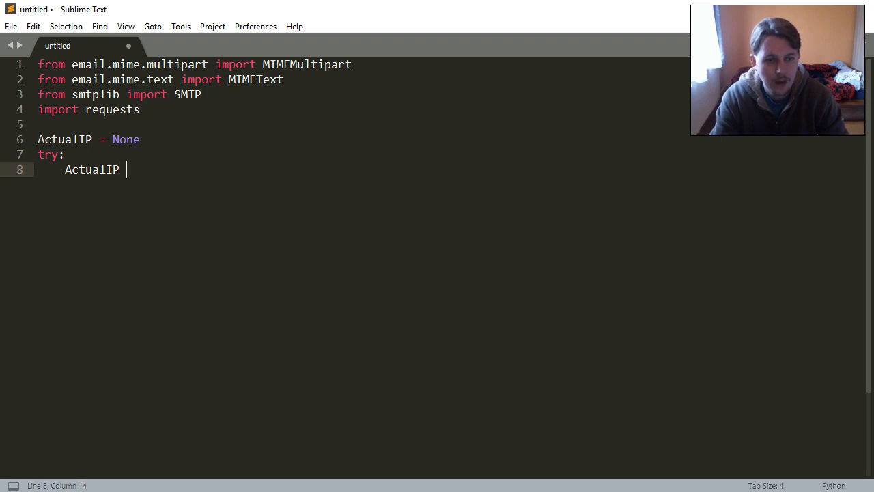
text(= requests.get()
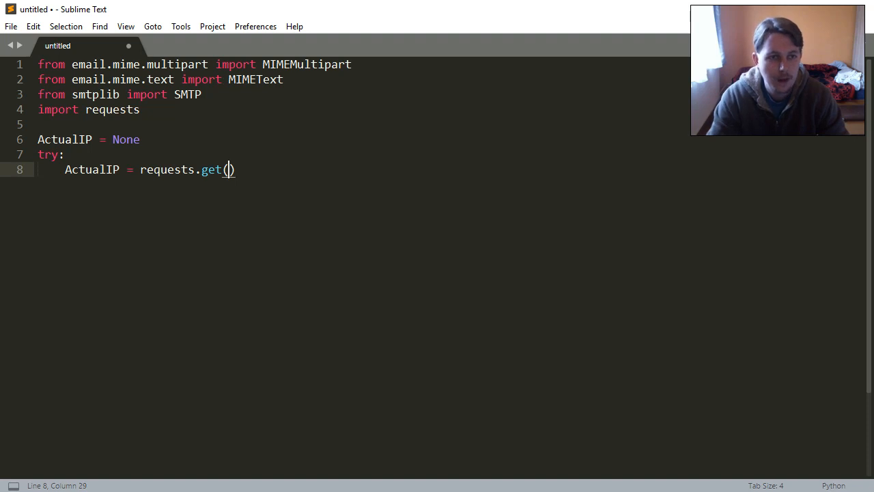
text(url='')
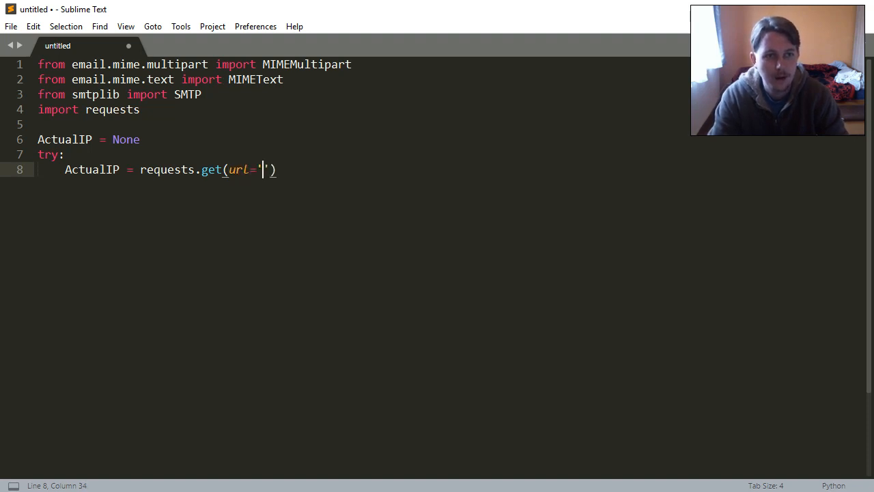
text(htpp://)
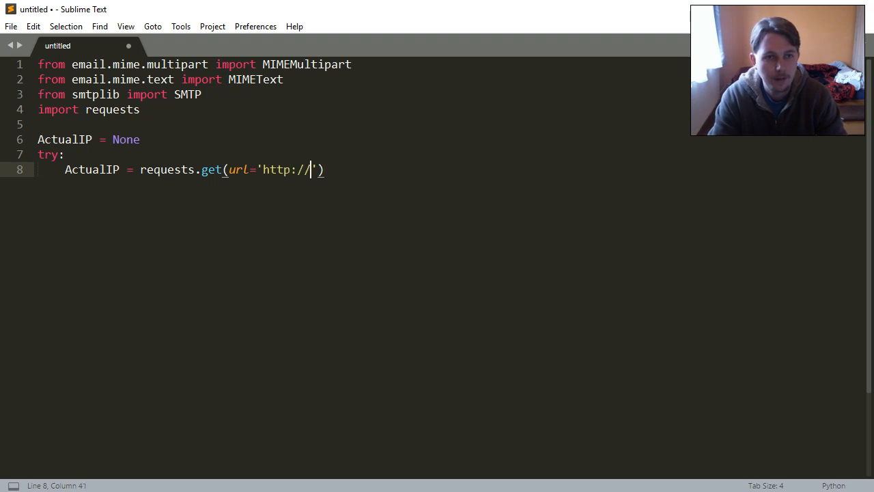
text(whatism)
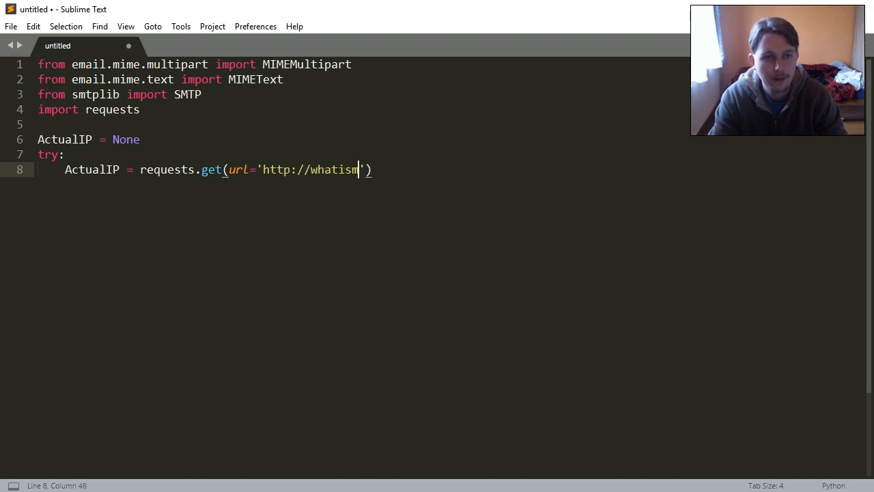
text(yip.aka)
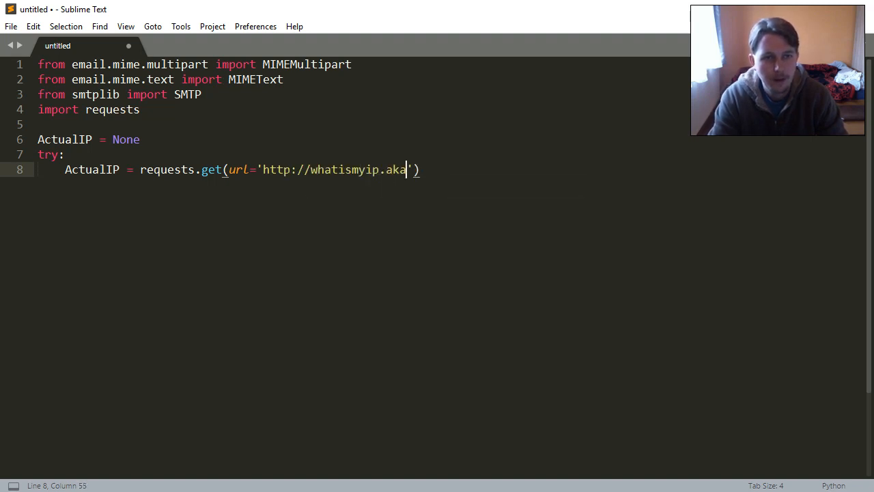
text(mai.com)
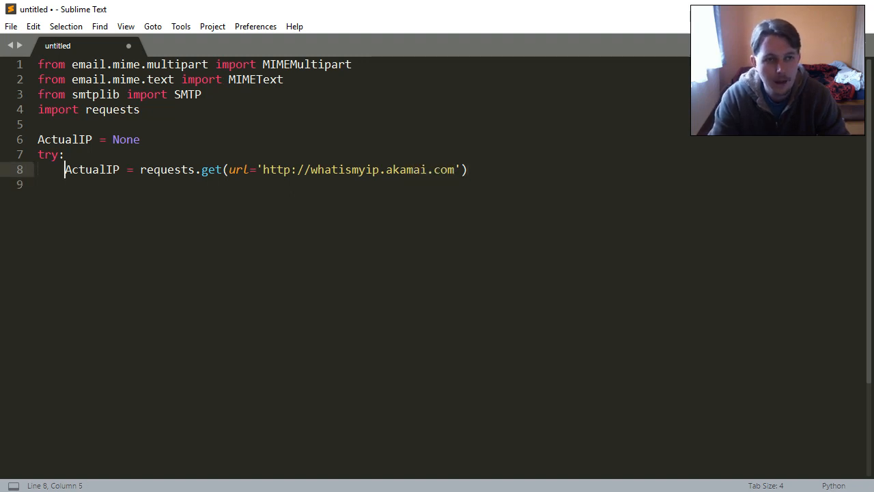
text(.text)
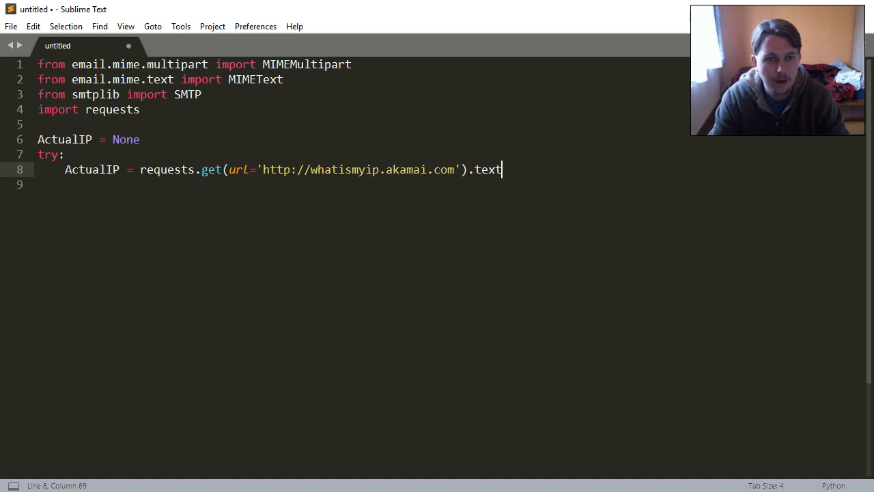
key(enter)
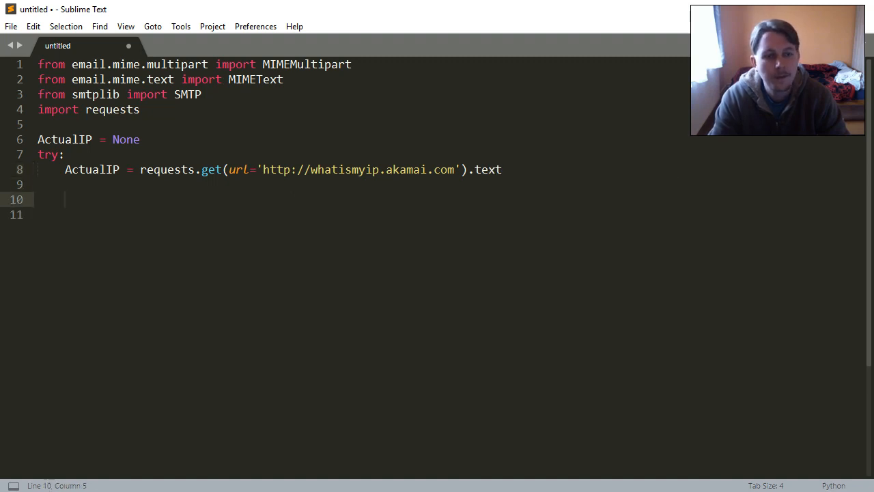
Step: Add the except branch printing 'There was an error fetching the site, aborting!' and raising SystemExit
text(exc)
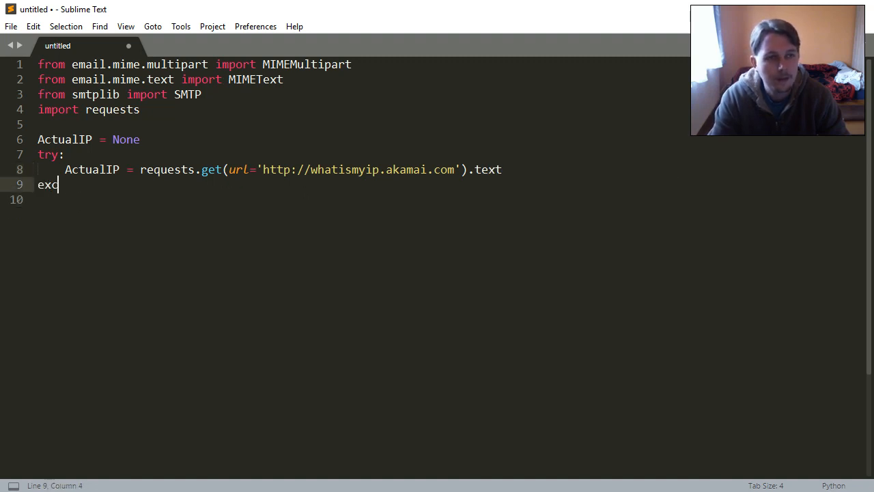
text(ept:)
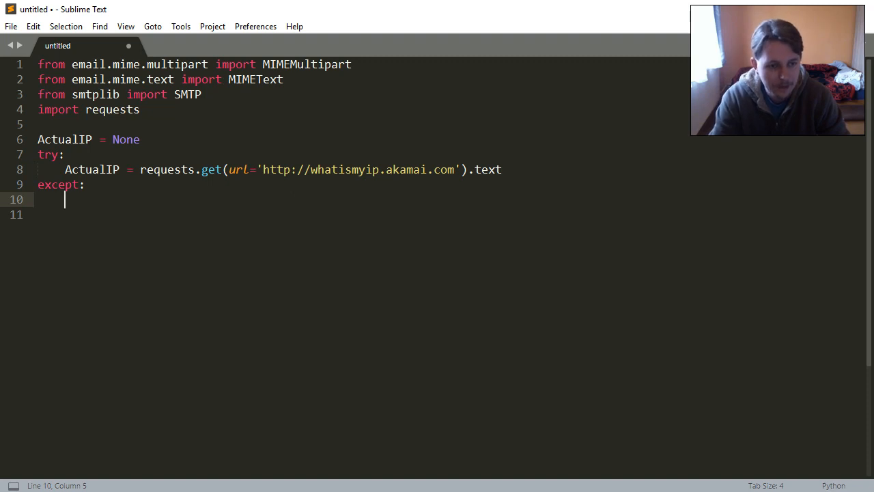
text(print())
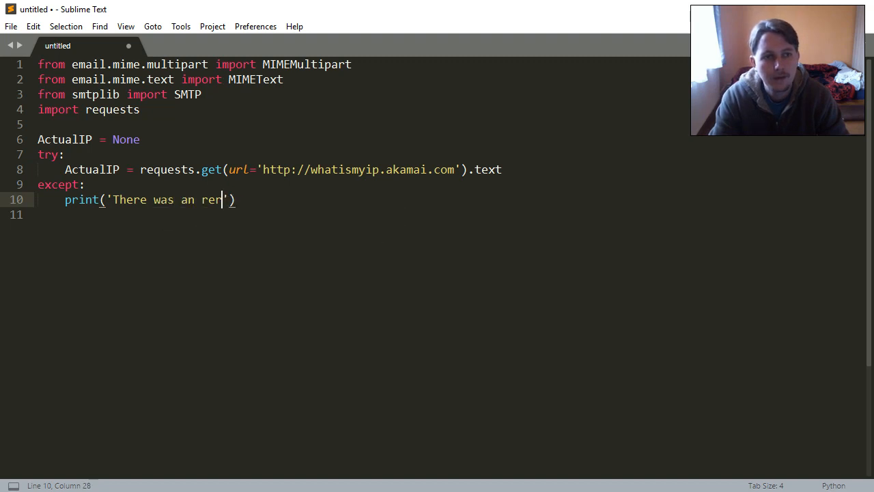
text(or fetching the site, abo)
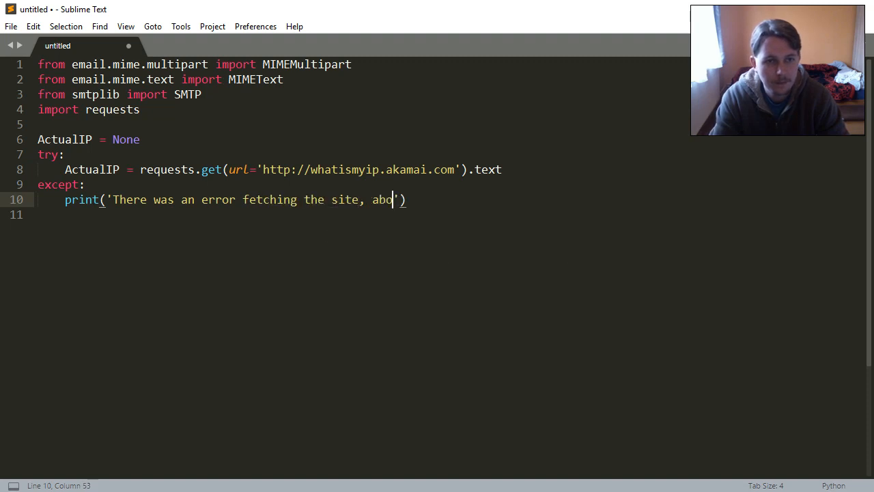
text(rting!)
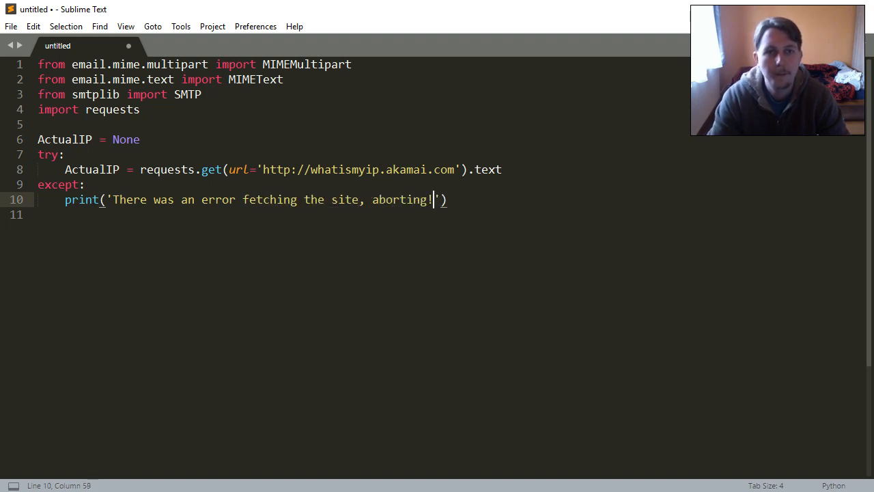
text(raise)
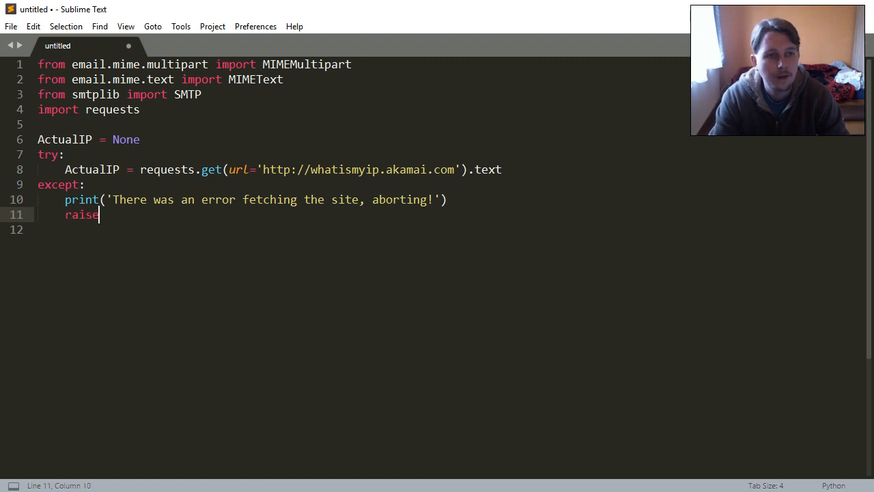
text(SystemEx)
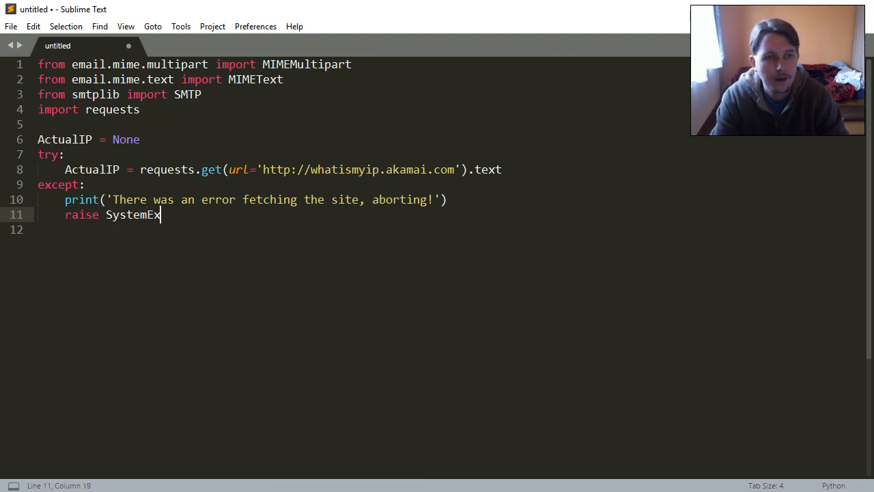
text(it)
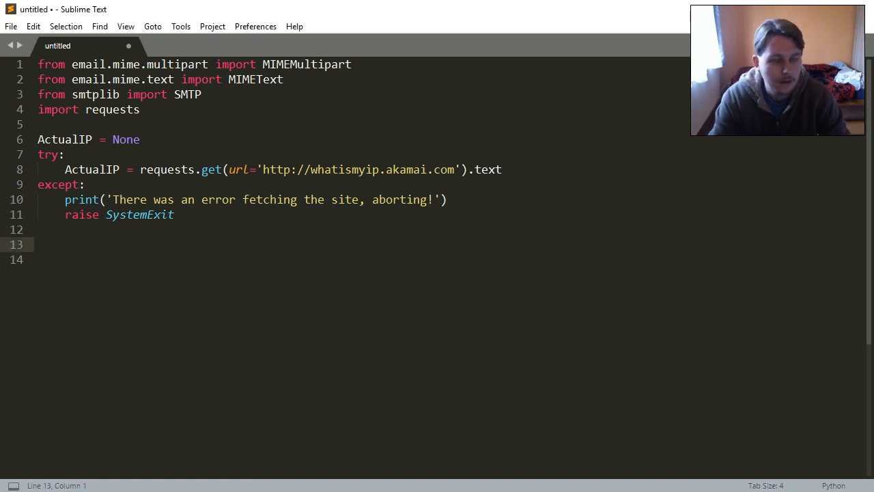
Step: Set PrevIP = None and read it with open('PrevIP.txt','r') as f, trying PrevIP = f.read().strip()
text(PrevIP = None)
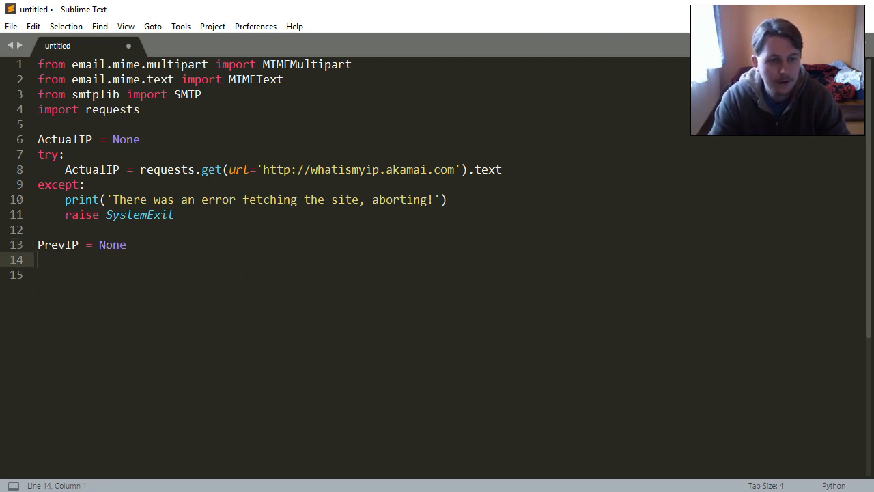
text(with)
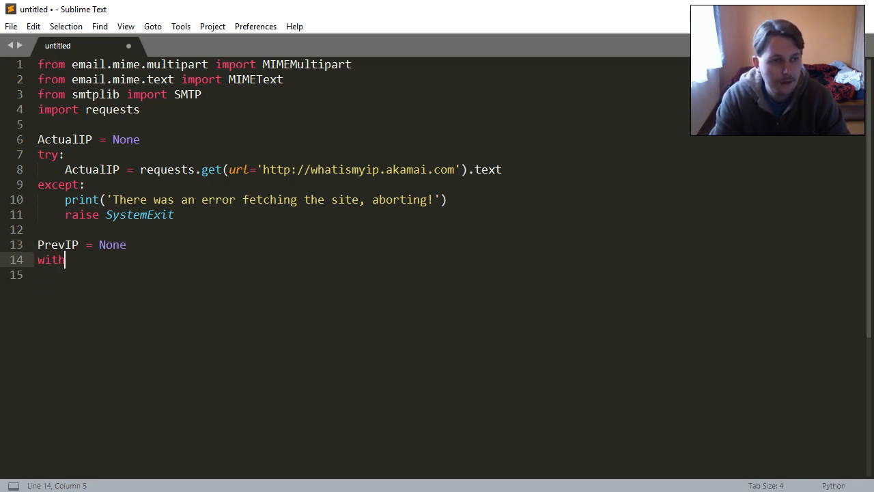
text(" ")
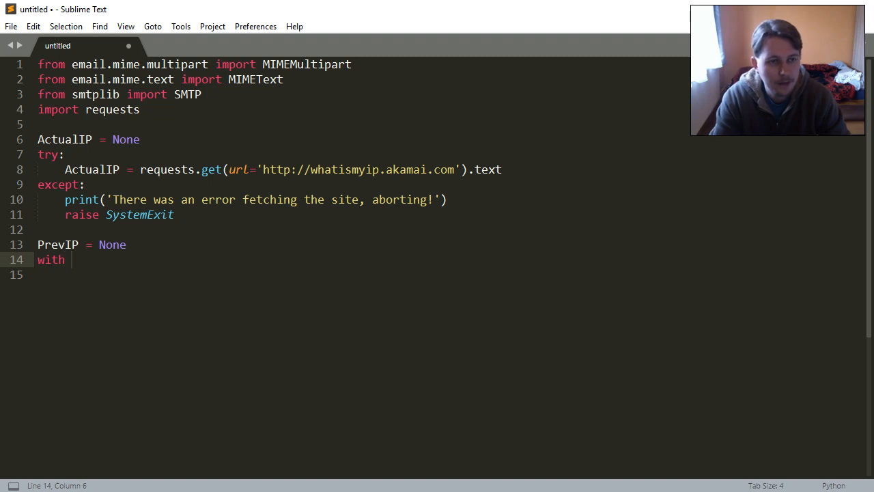
text(open())
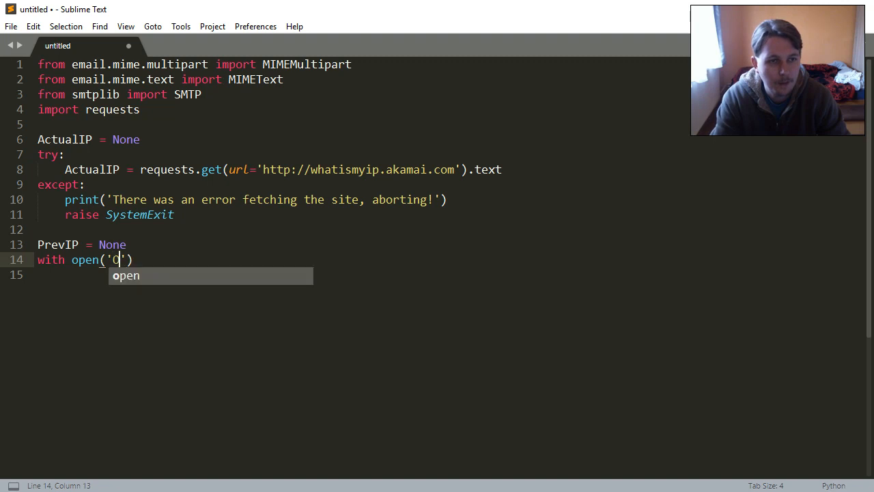
text(PrevIP.txt)
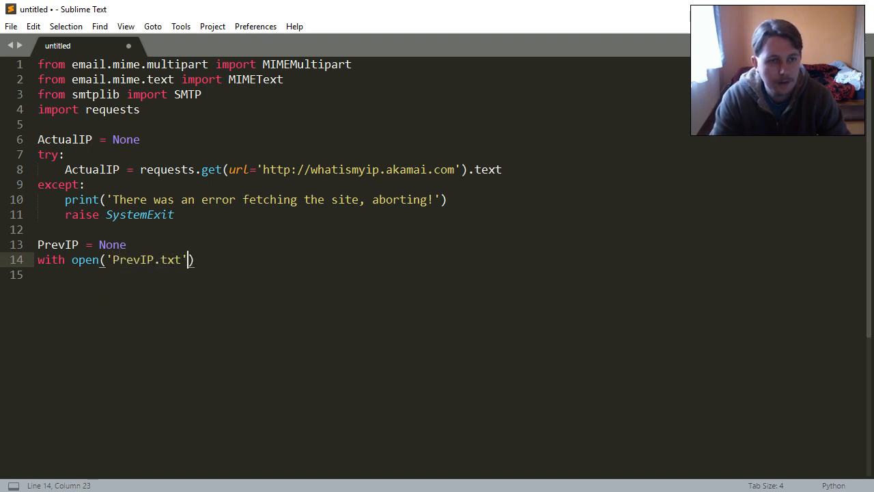
text(,'r') a)
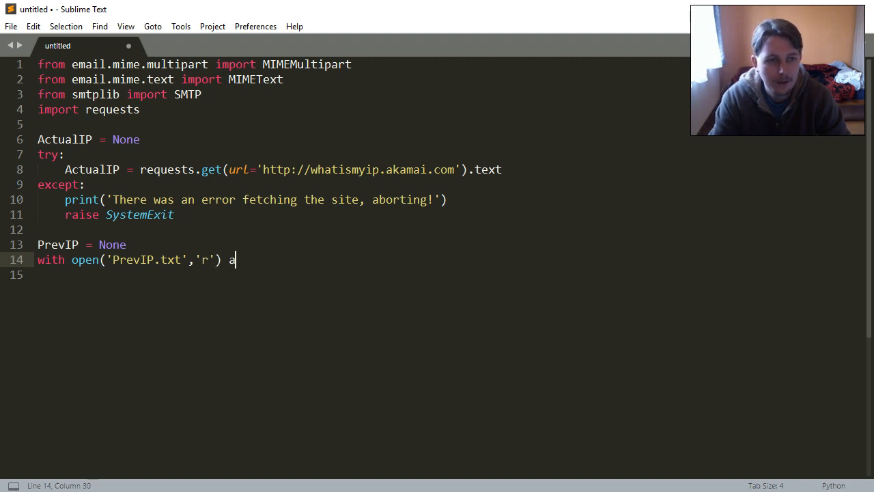
text(s f:)
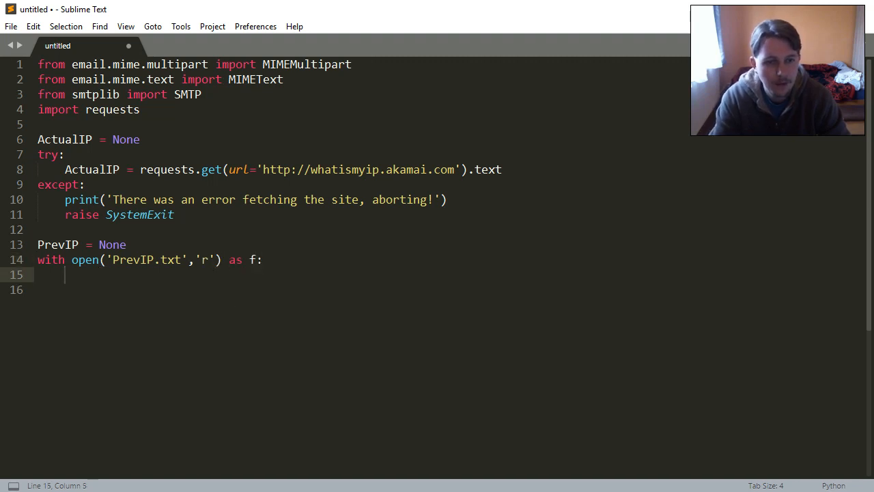
text(try?:)
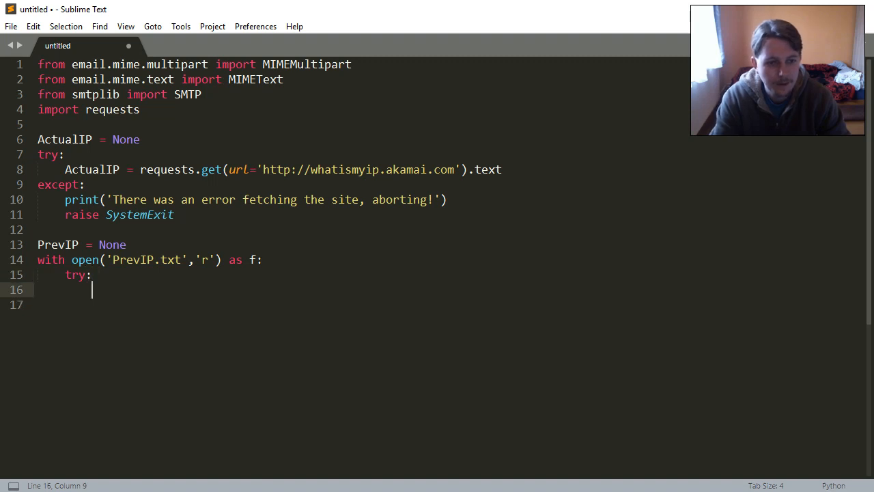
text(PrevIP =)
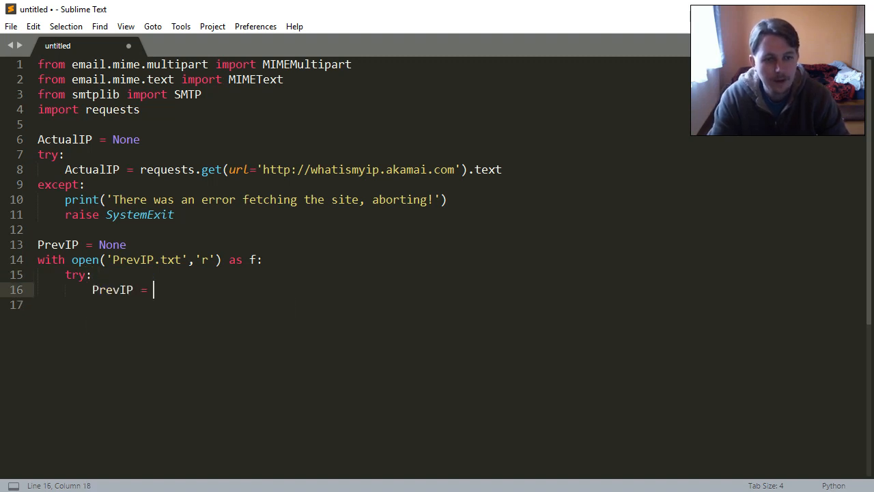
text(f.read())
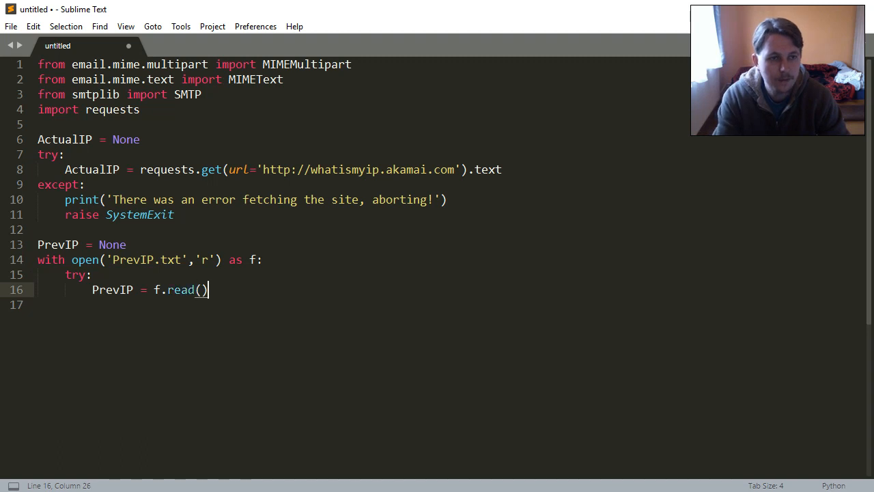
text(.stri)
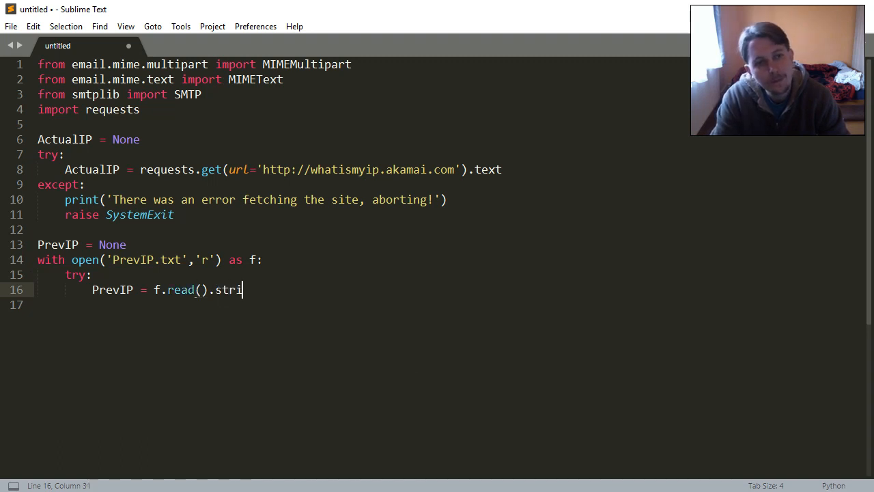
text(p())
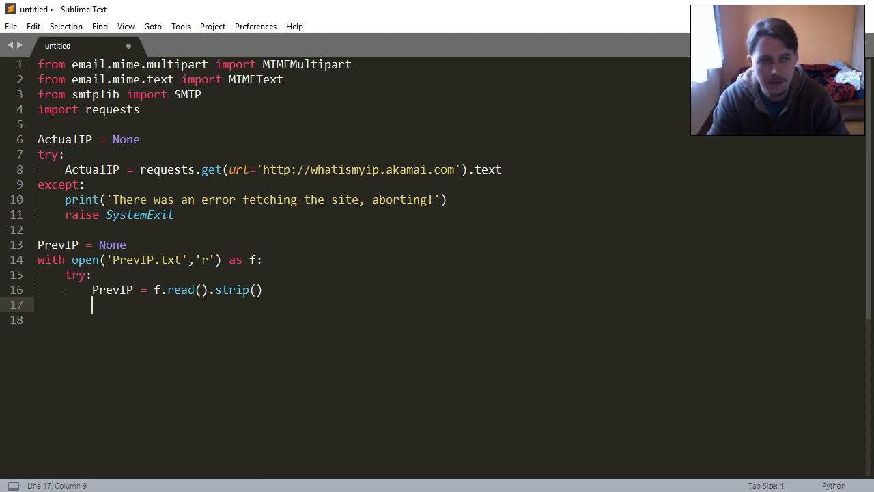
Step: Add an except FileNotFoundError branch that creates PrevIP.txt with open and closes the new file
text(exc)
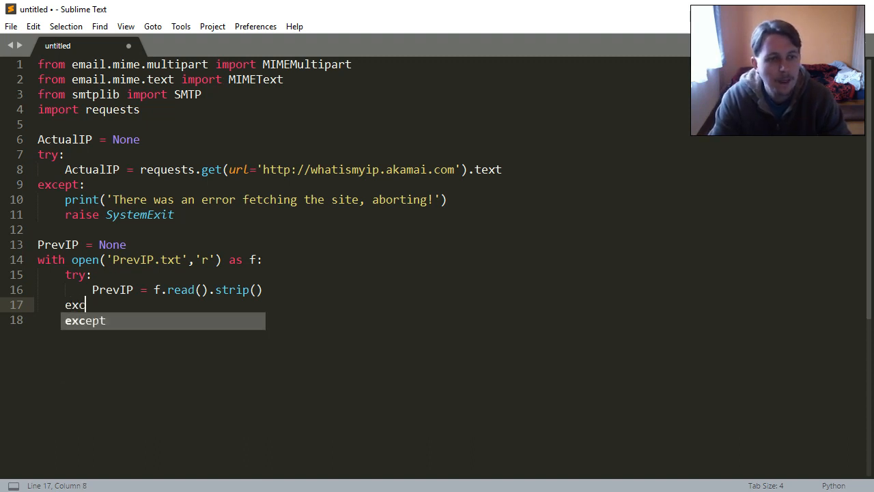
key(Tab)
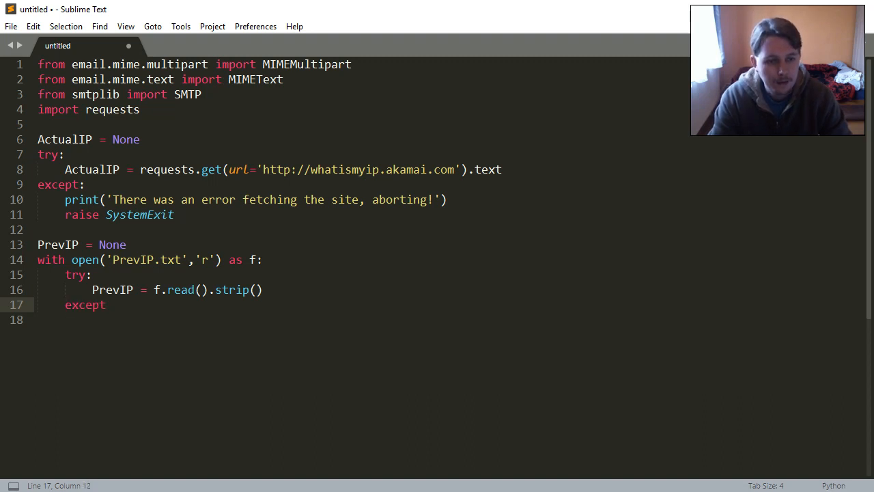
text(FileNotF)
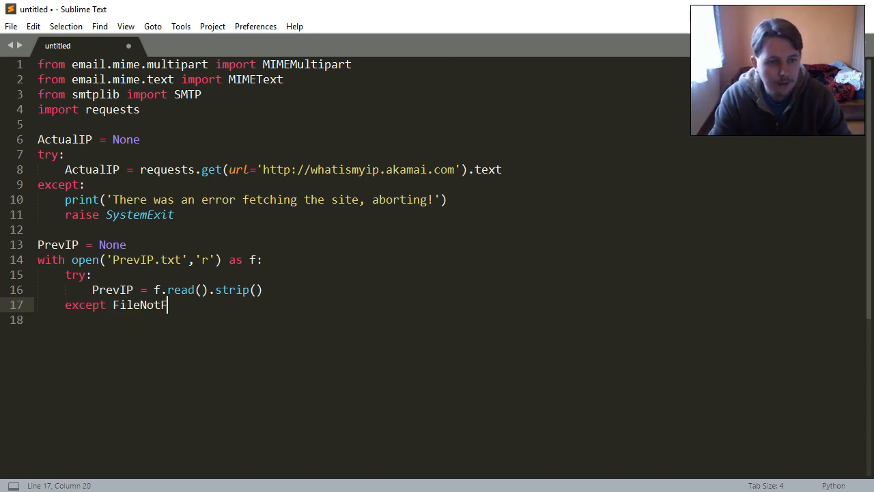
text(oundError:)
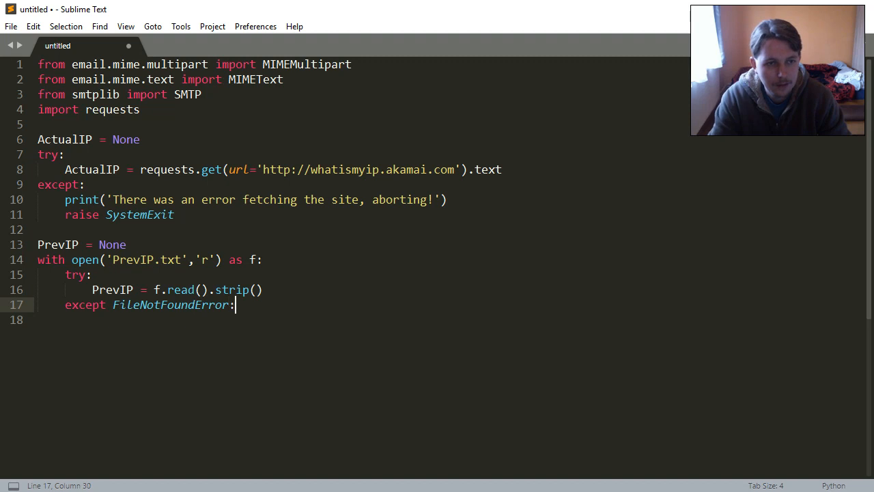
text(NewFile)
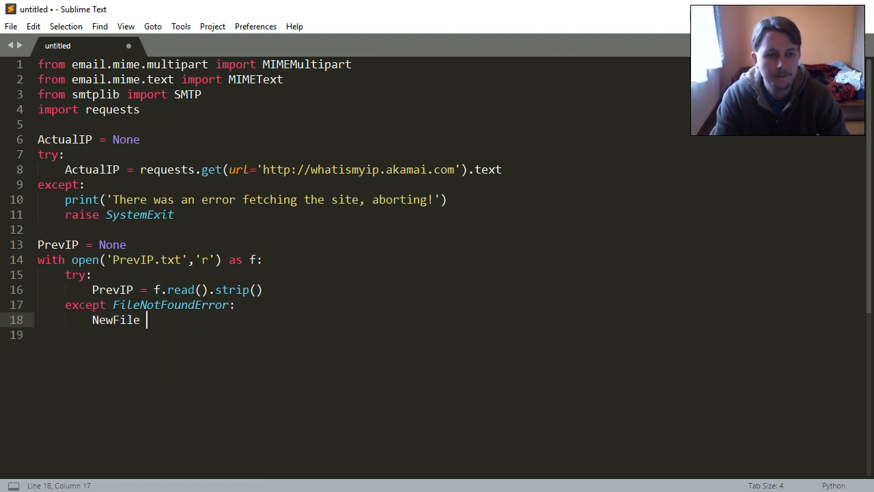
text(= open('PrevIP.txt','w)
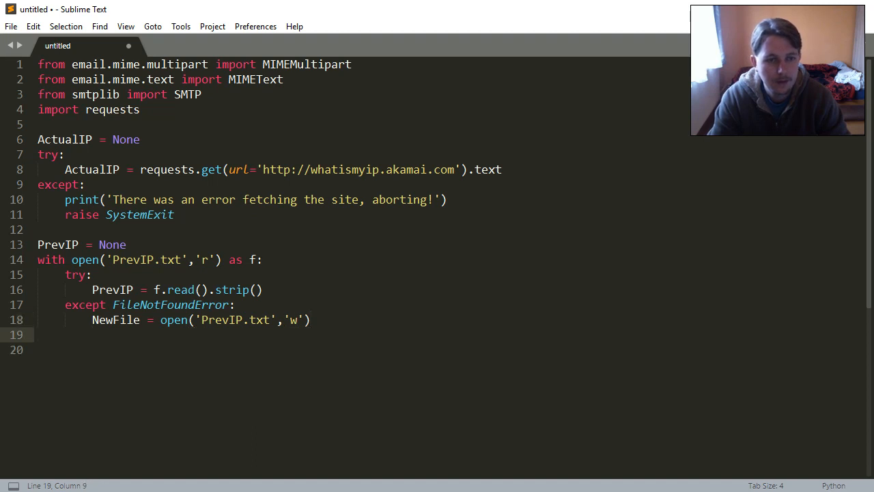
text(NewFile.close()
text(if)
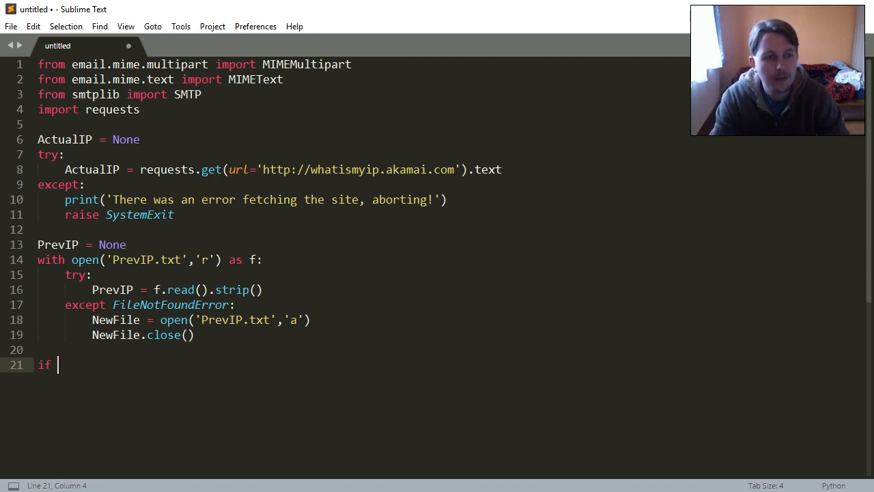
Step: Write if PrevIP == ActualIP printing 'Nothing has changed, nothing to do!'
text(PrevIP)
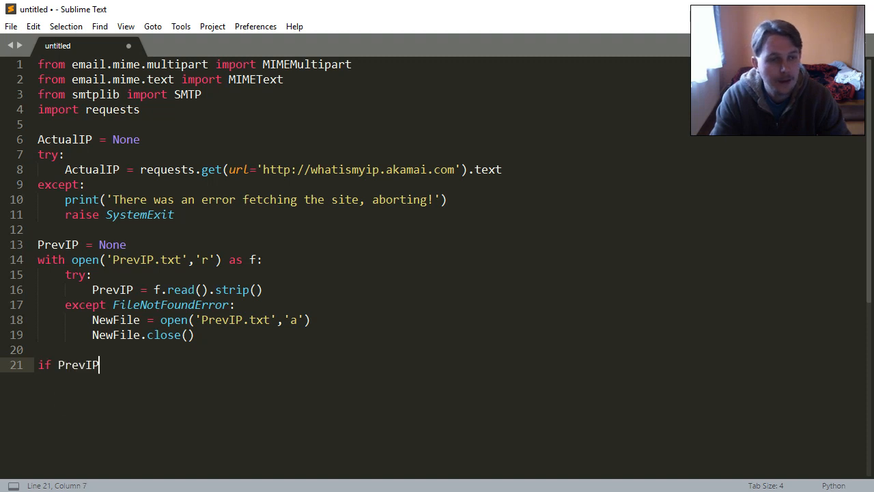
text(== ActualIP:)
text(print(')
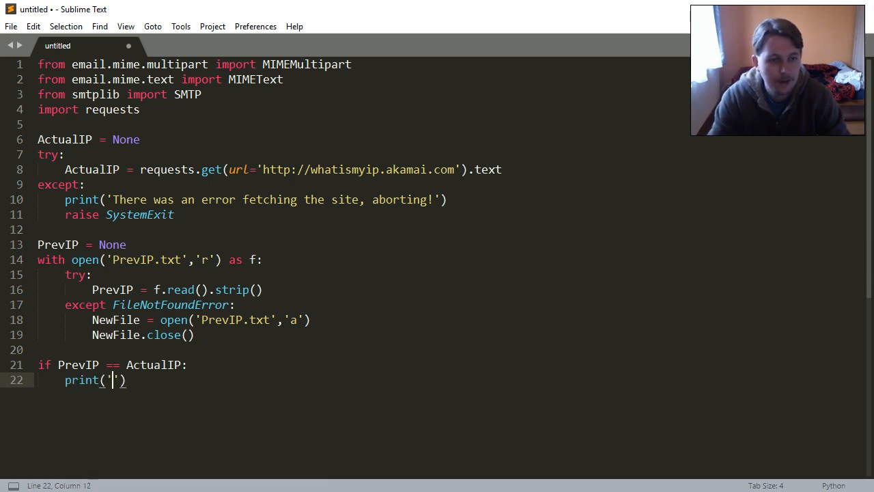
text(Nothing)
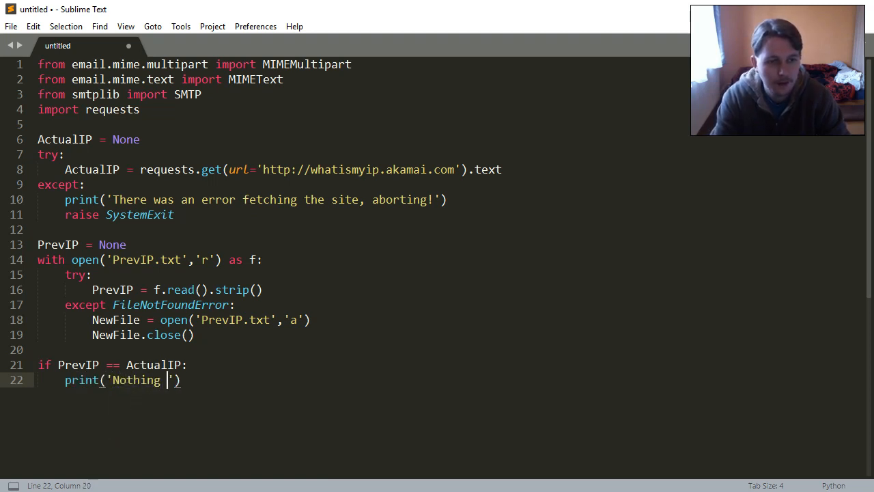
text(has changed,)
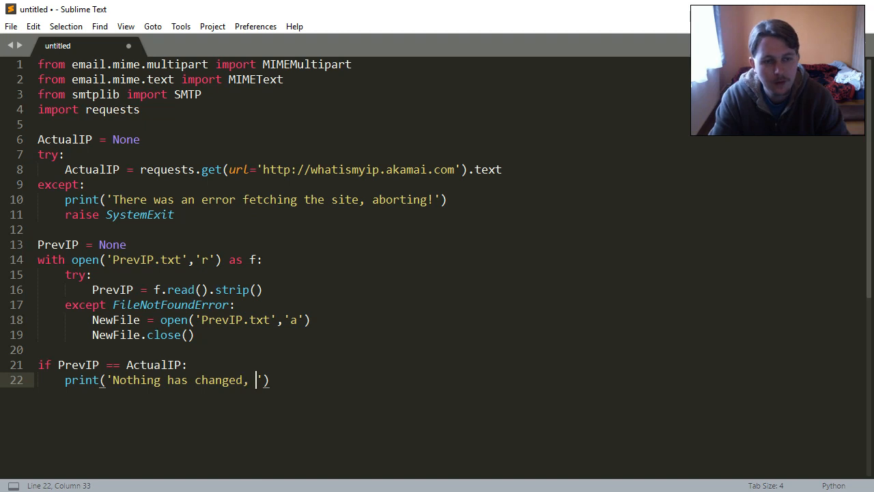
text(nothing to)
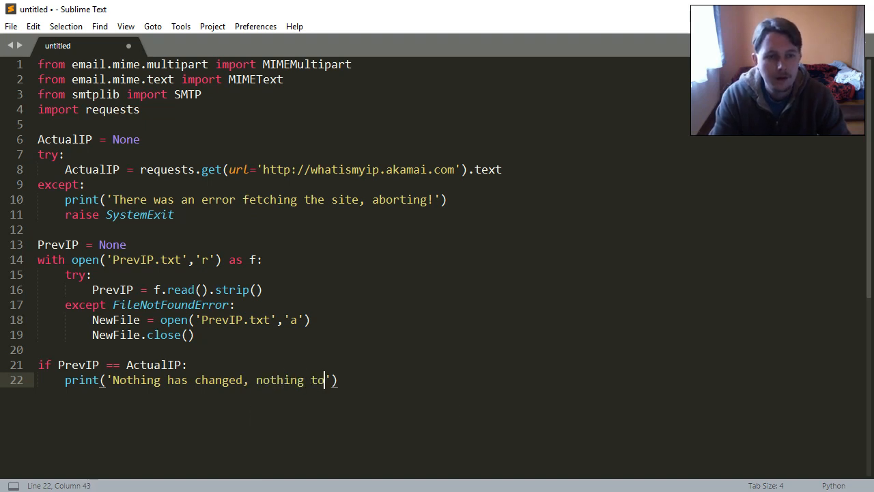
text(do!'))
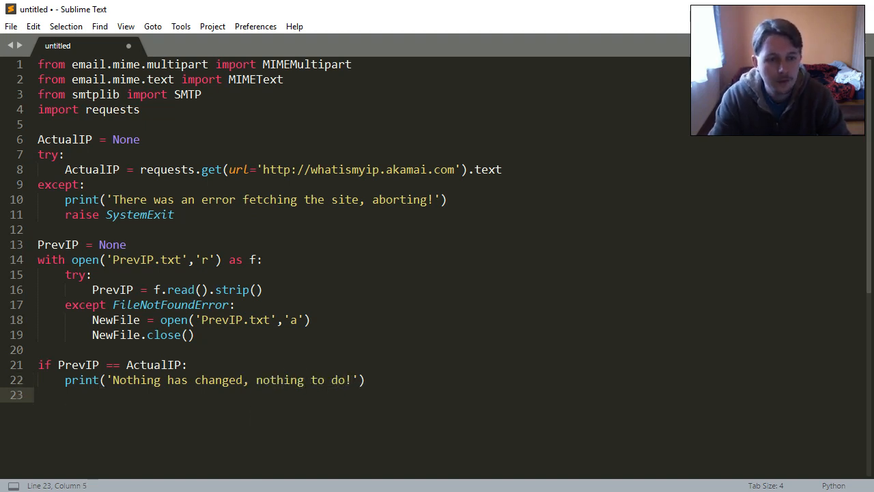
Step: Add the else branch opening PrevIP.txt in 'w' mode and writing ActualIP to it
text(else:)
text(w)
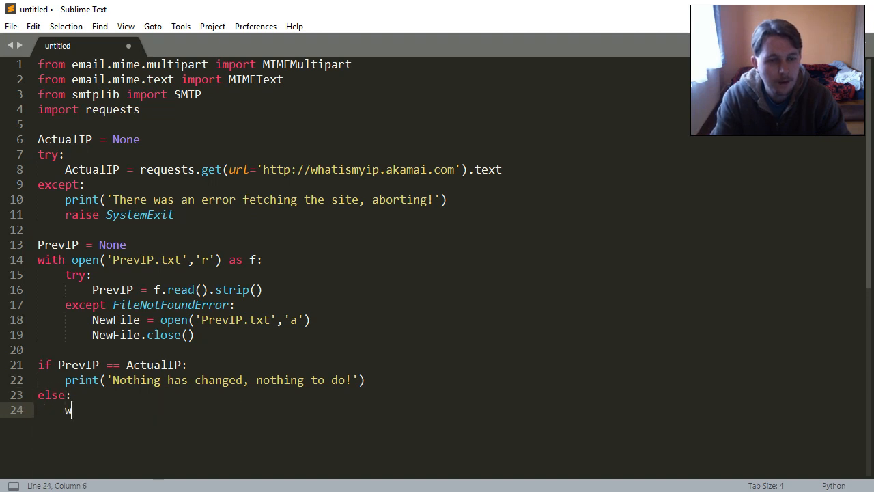
text(ith open())
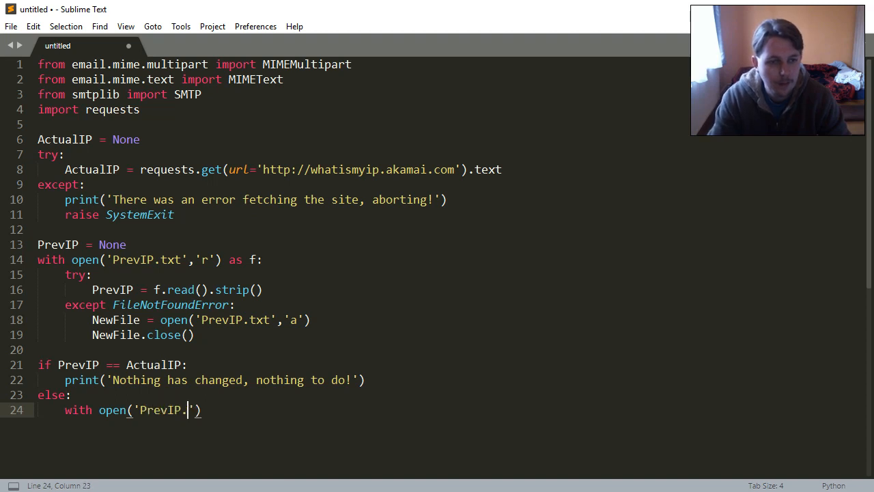
text(txt)
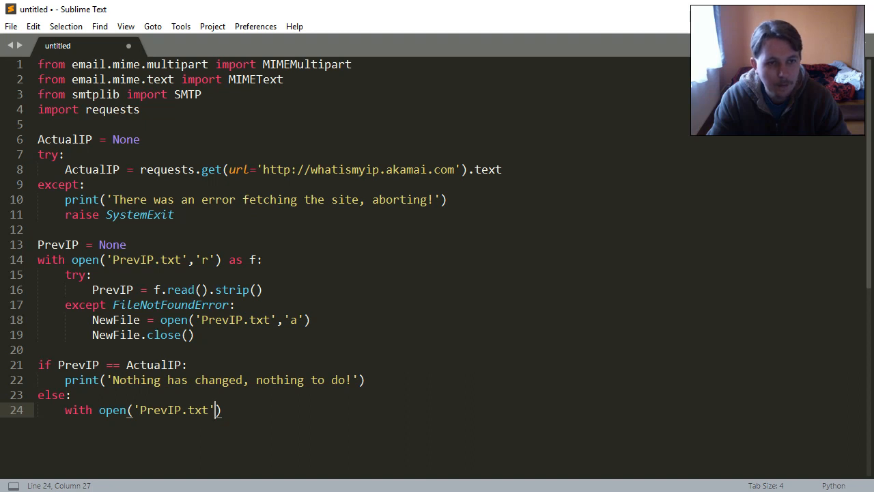
text(,'w')
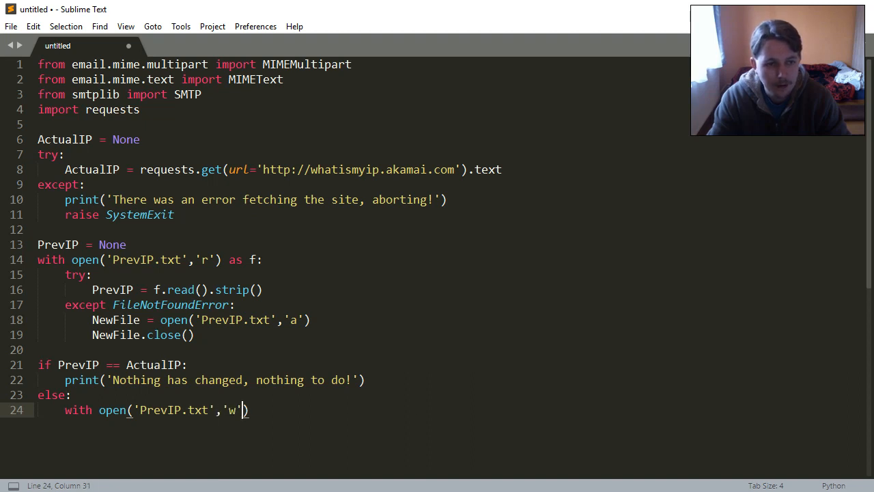
text(as f)
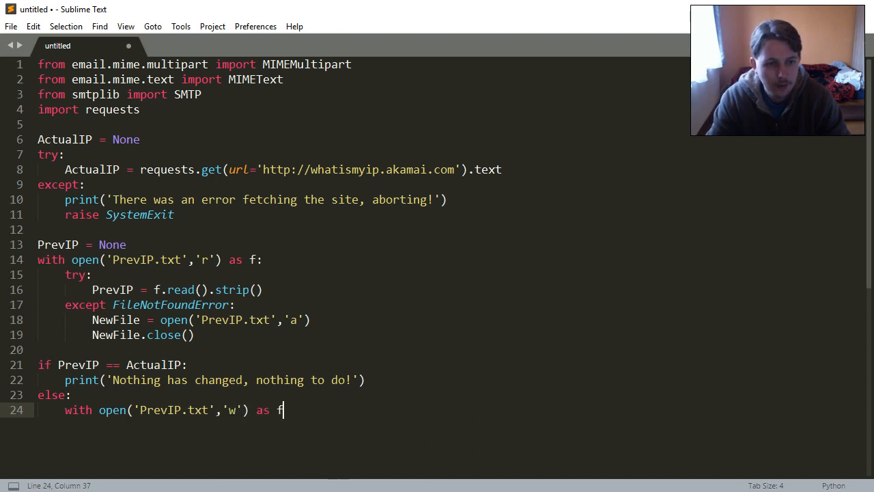
text(f.wrte()
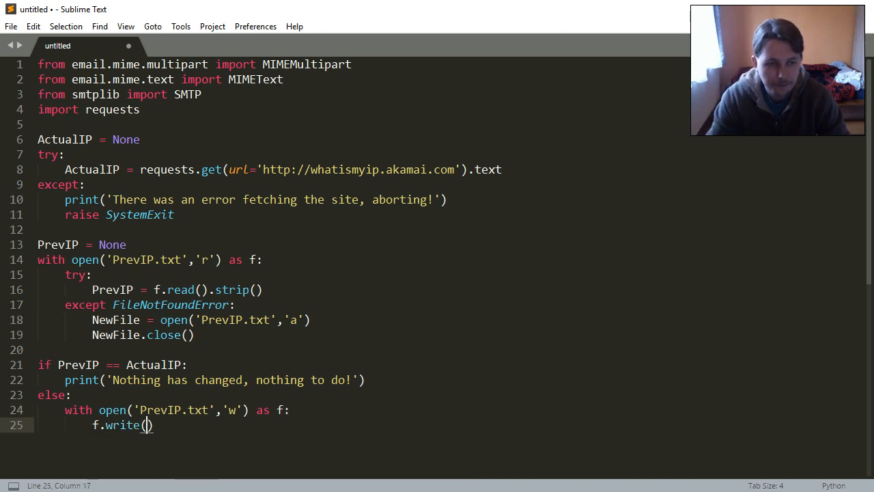
text(ActualIP)
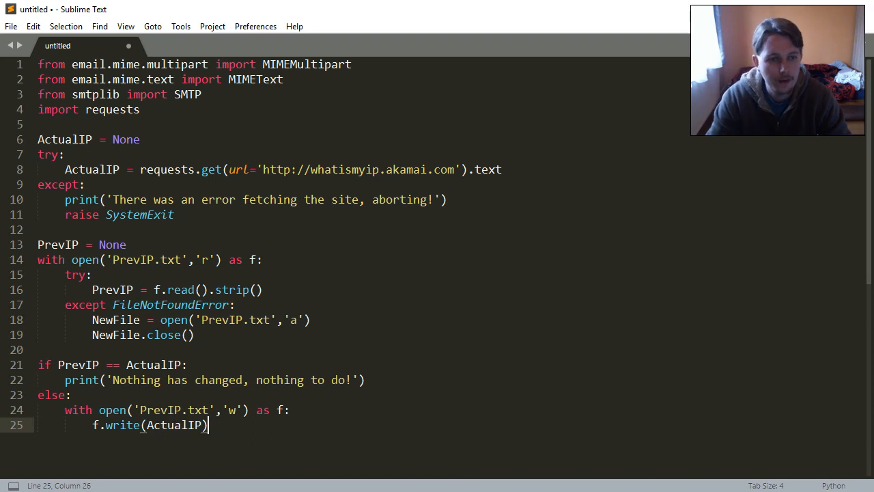
key(enter)
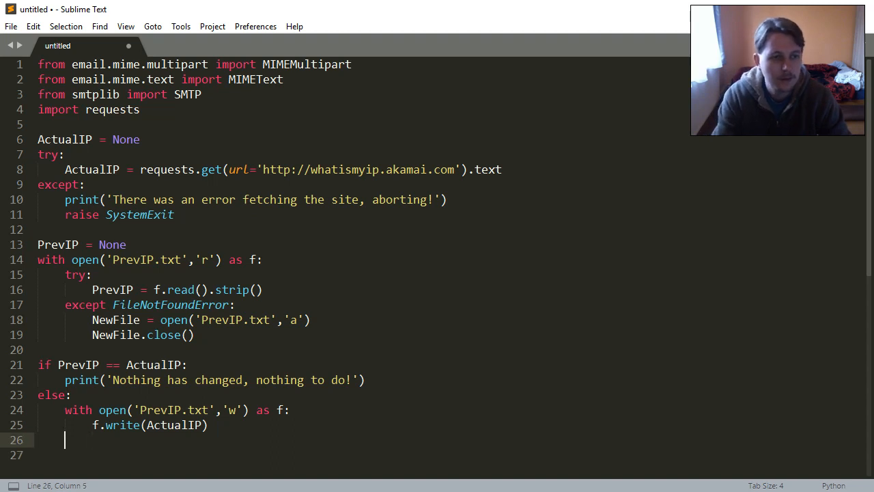
Step: Define HTMLMailBody as an empty triple-quoted string formatted with % (PrevIP,ActualIP)
text(HTML)
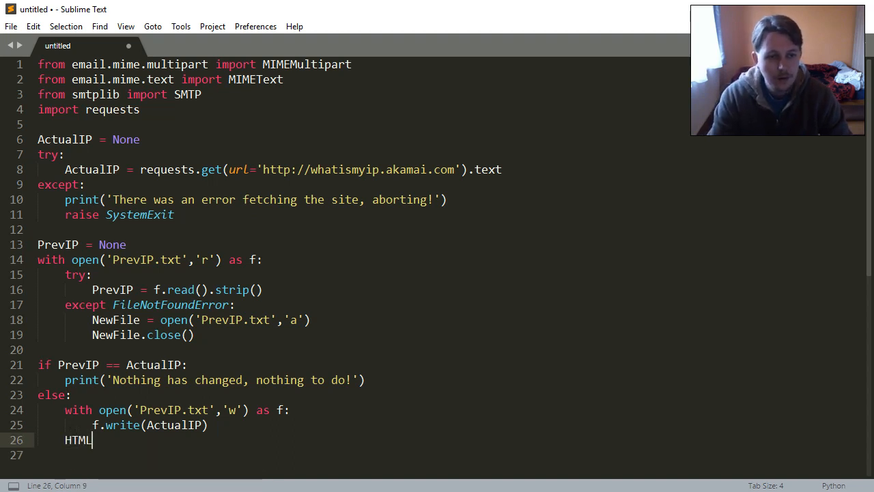
text(MailBo)
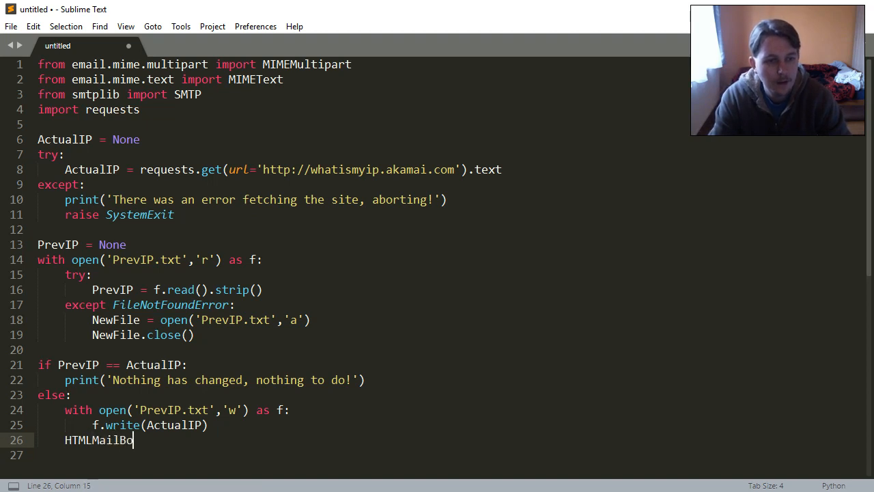
text(dy =)
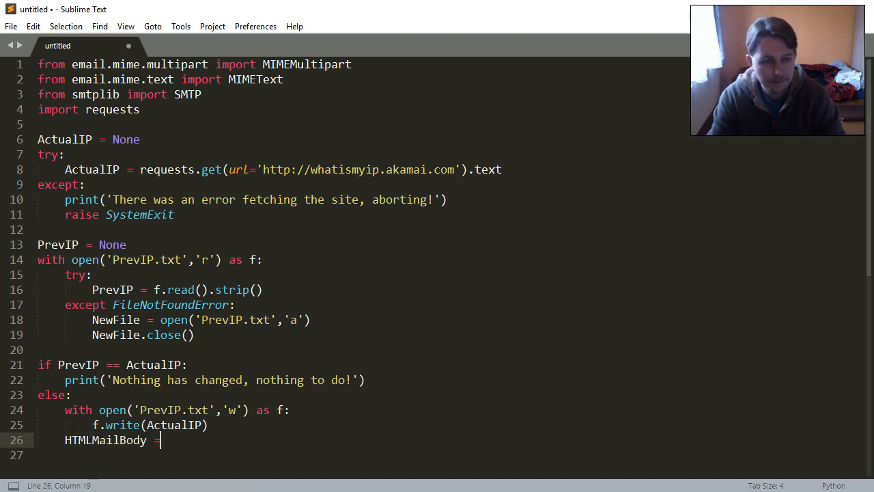
text(= """)
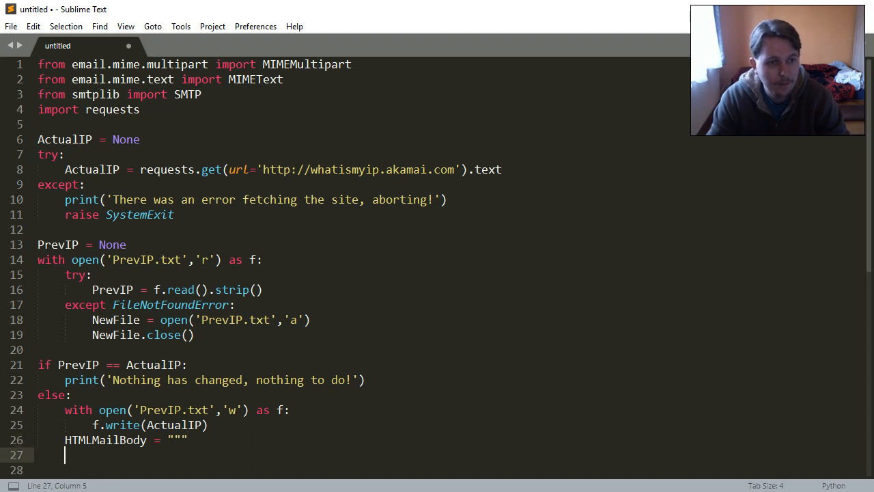
text(""" /)
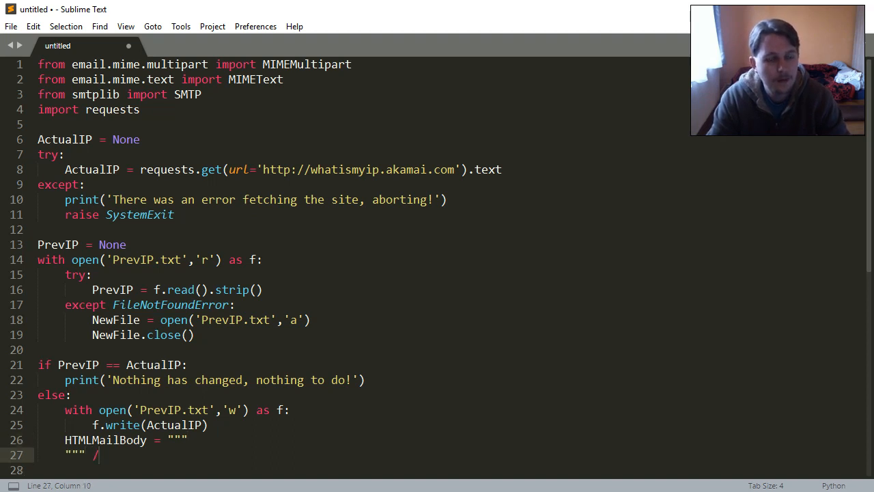
text(% ())
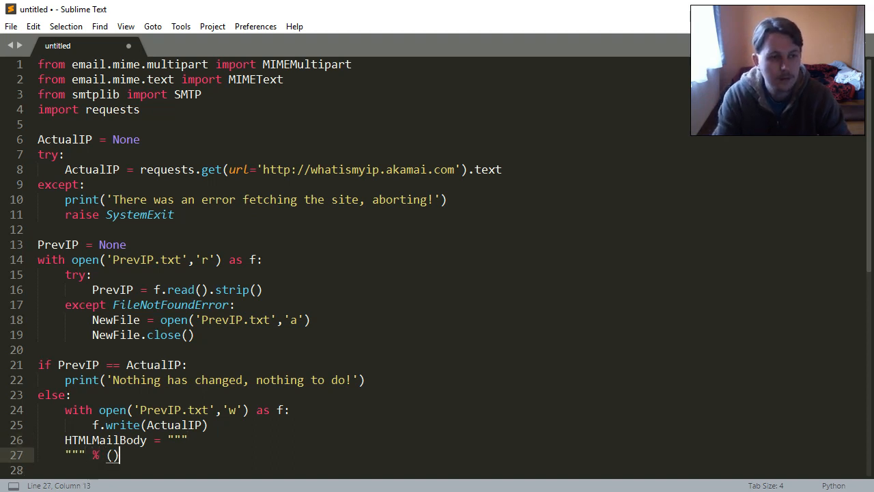
key(Left)
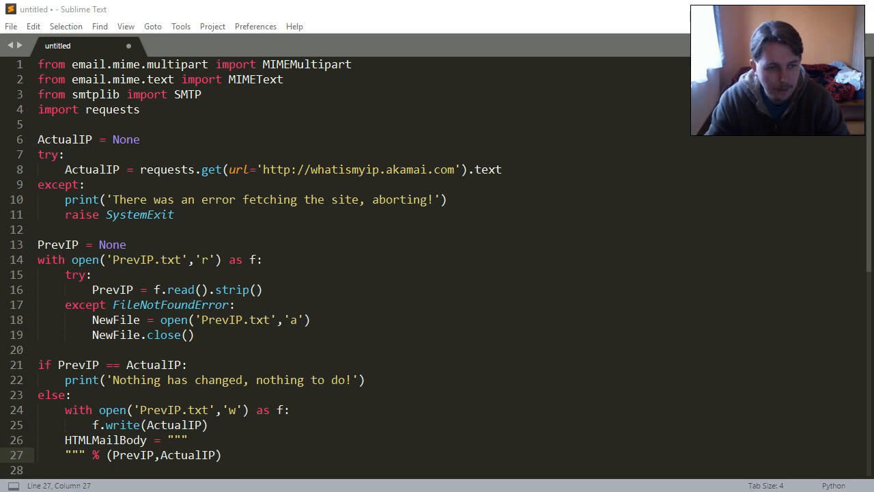
Step: Paste the HTML e-mail body with the Old IP and New IP %s lines between the quotes
scroll(down, 3)
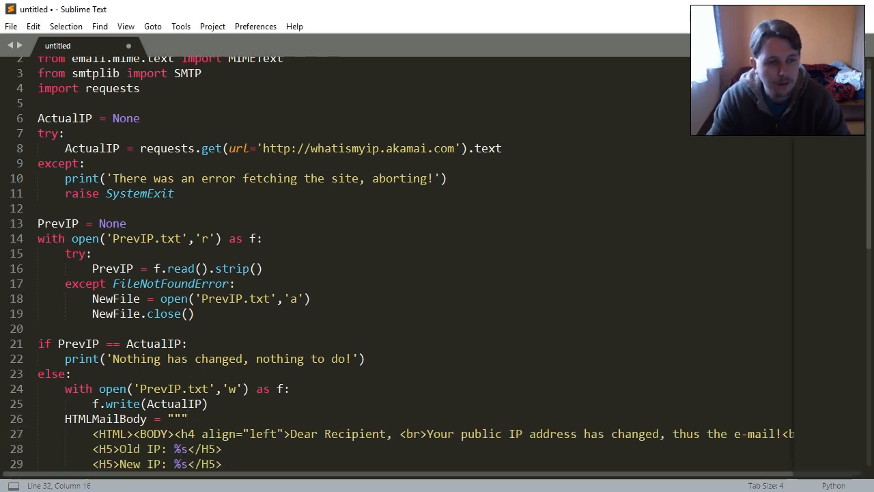
scroll(down, 3)
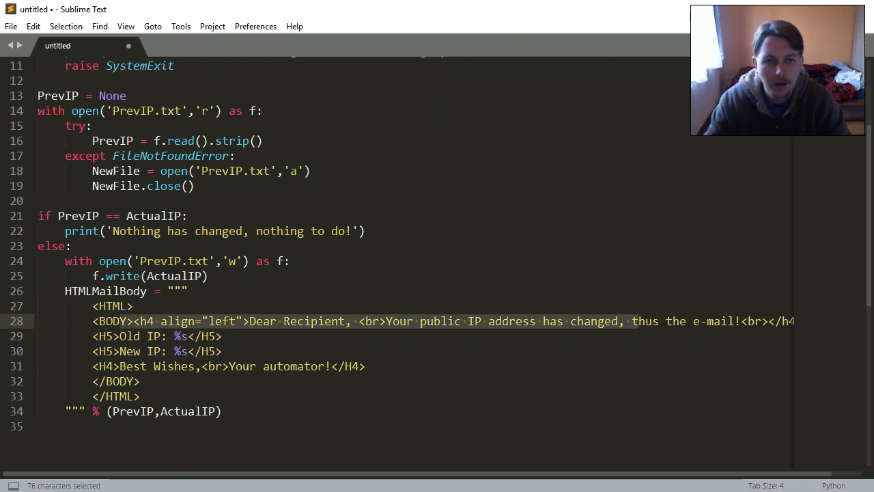
click(557, 321)
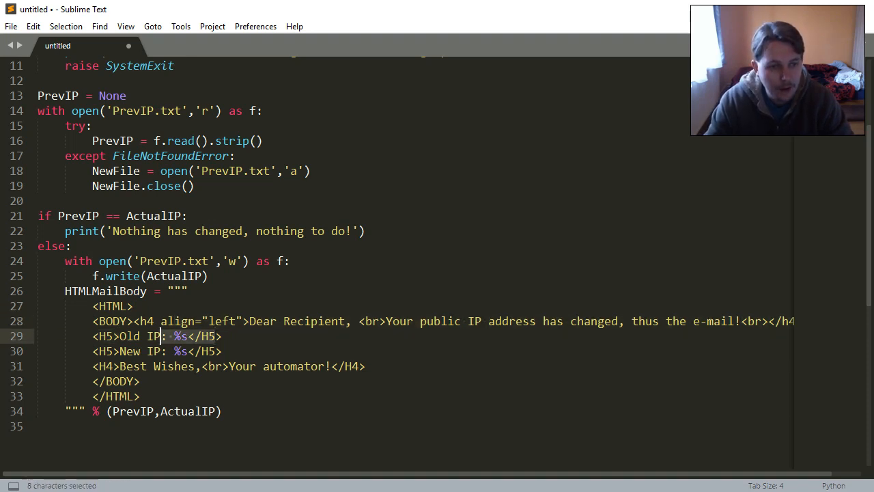
double_click(57, 96)
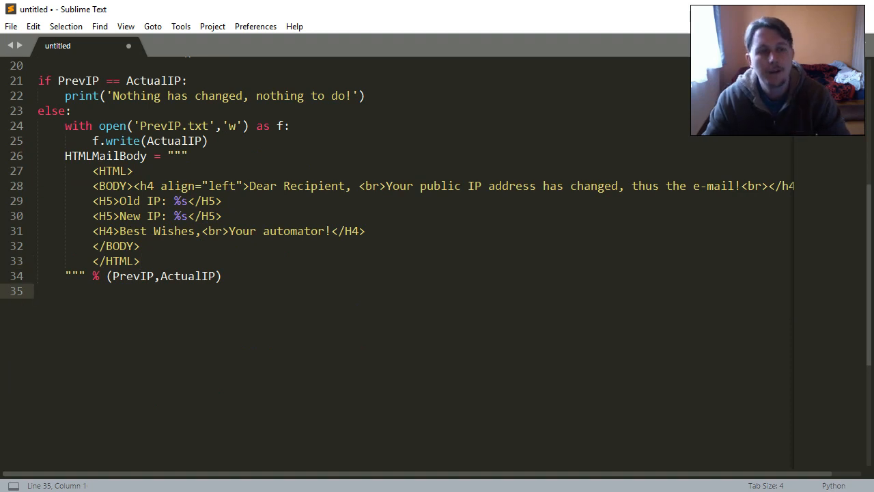
Step: Begin a try creating the SMTP object, then above it build msg = MIMEMultipart('alternative')
text(try:)
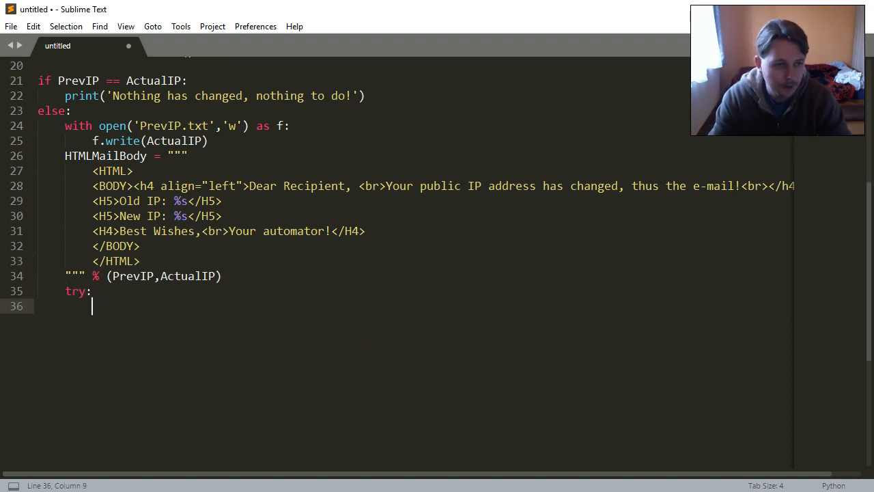
text(s = s)
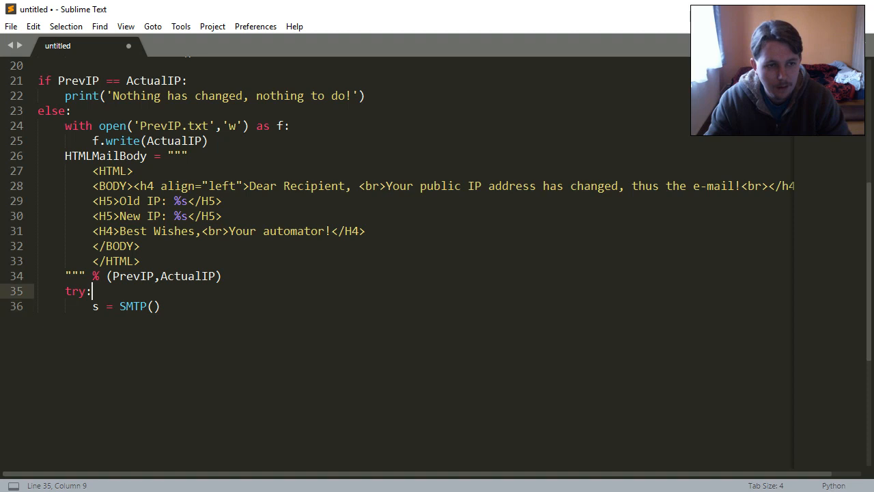
key(Enter)
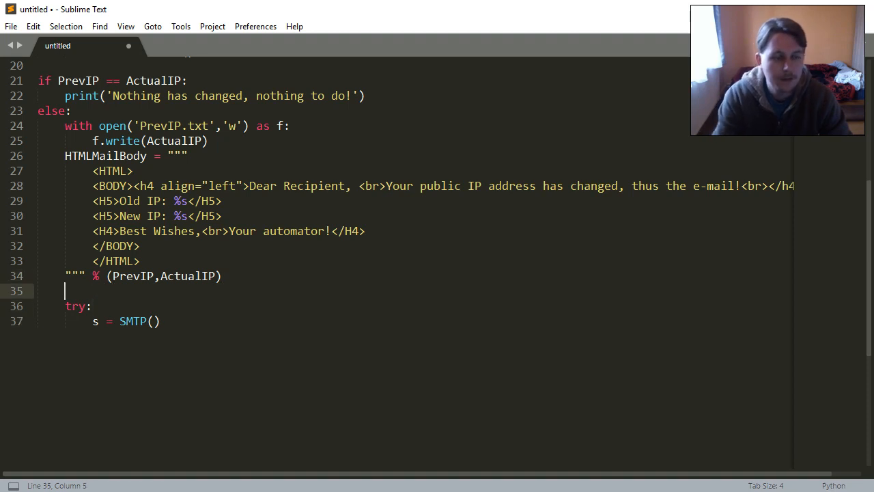
text(meg)
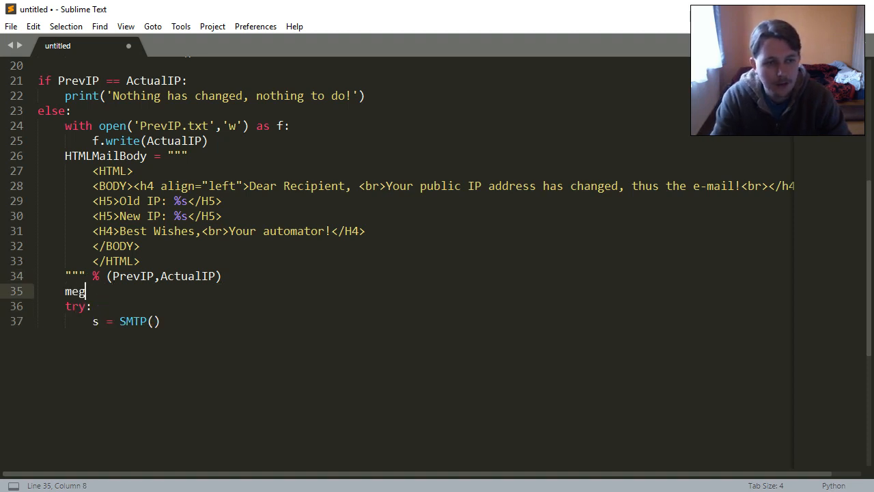
text(sg =)
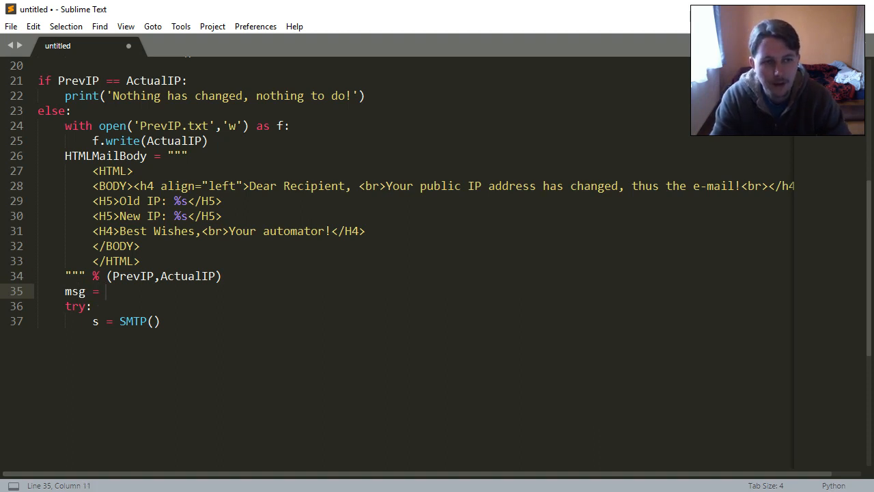
text(MIMEMultipart()
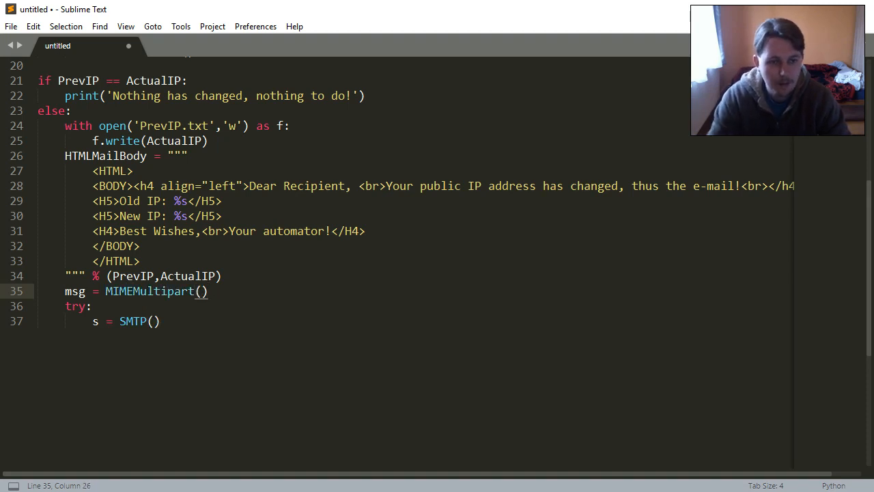
text('alte')
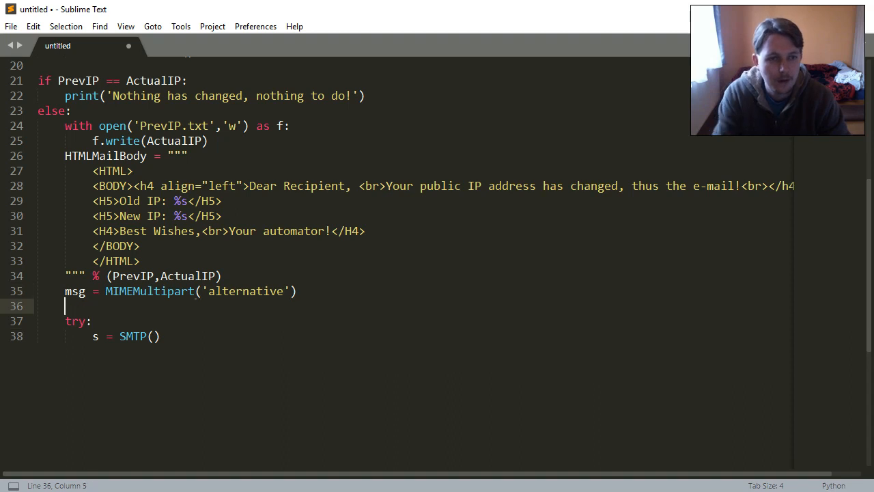
Step: Set msg['Subject'] to 'New Public IP %s' with ActualIP, and placeholder msg['From'] and msg['To'] addresses
text(msg)
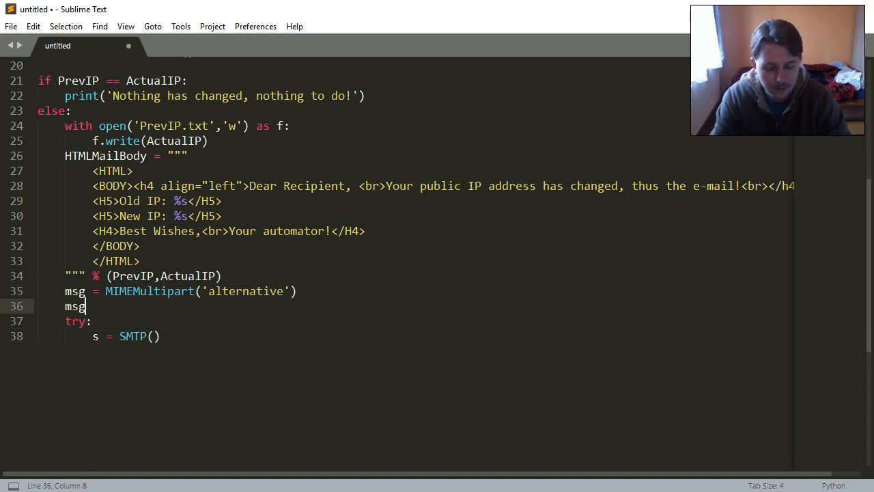
text(['Sub'])
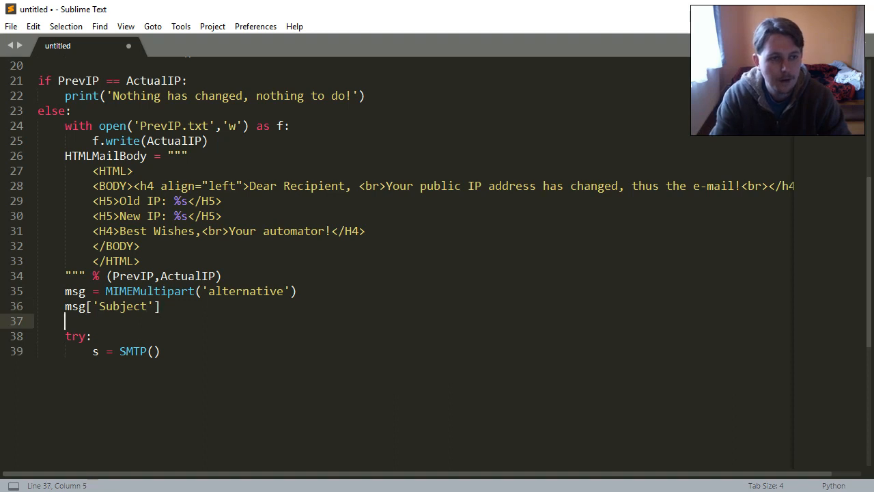
text(msg)
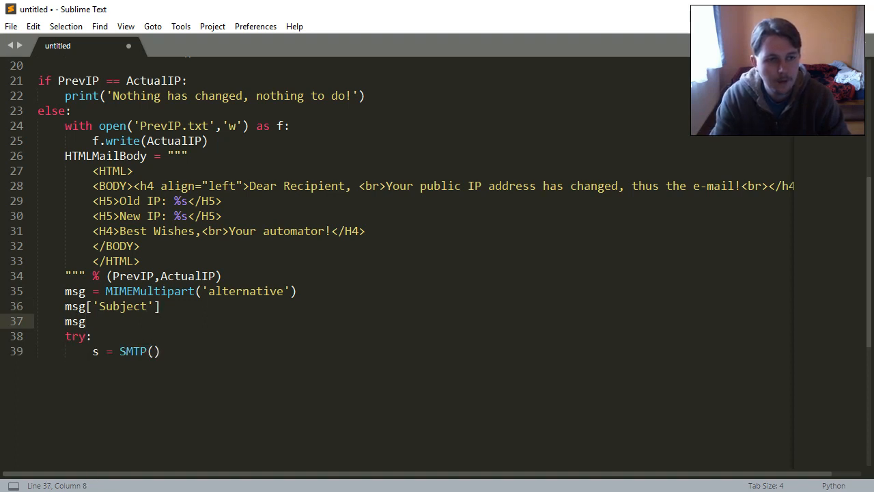
text(From'])
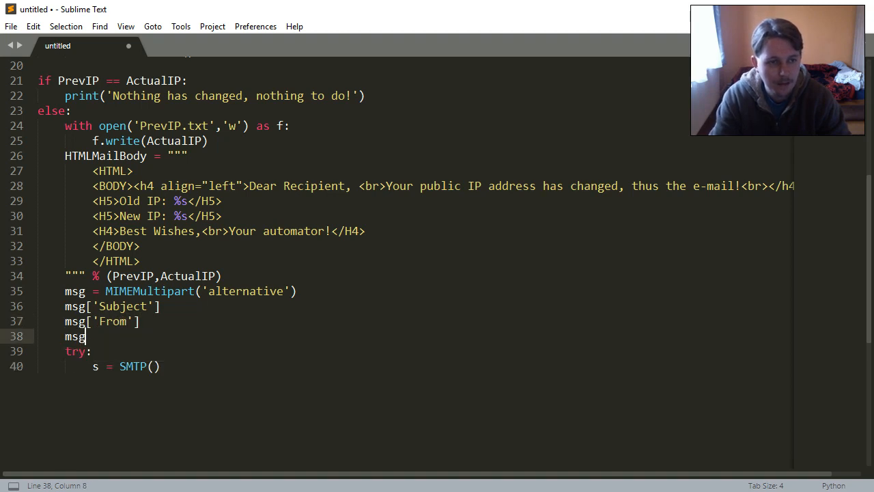
text(['To'] =)
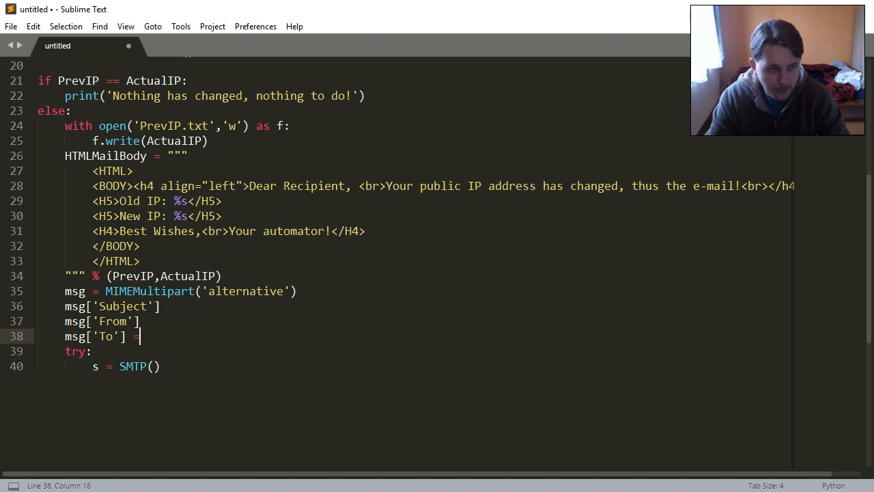
text('you')
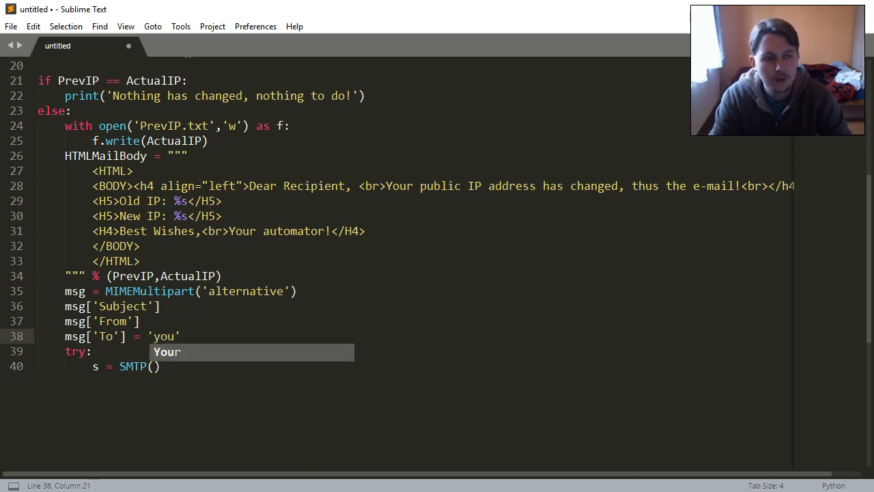
text(rr)
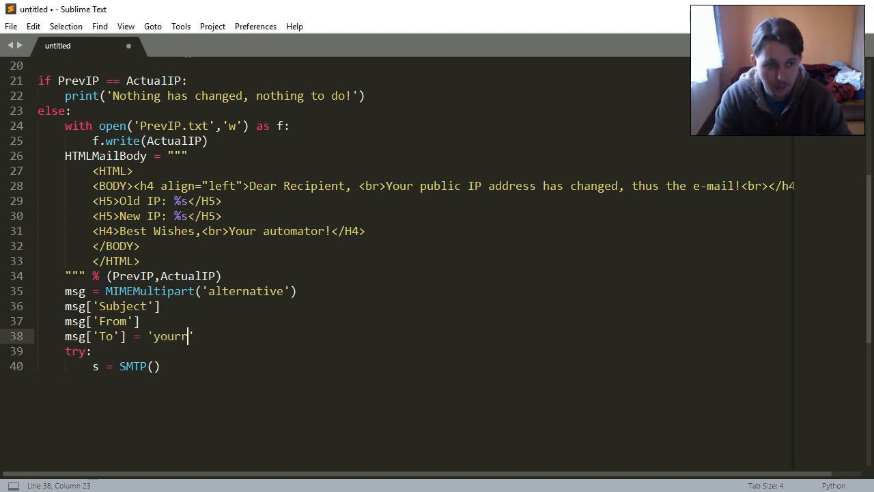
text(recipient)
click(116, 321)
text( =)
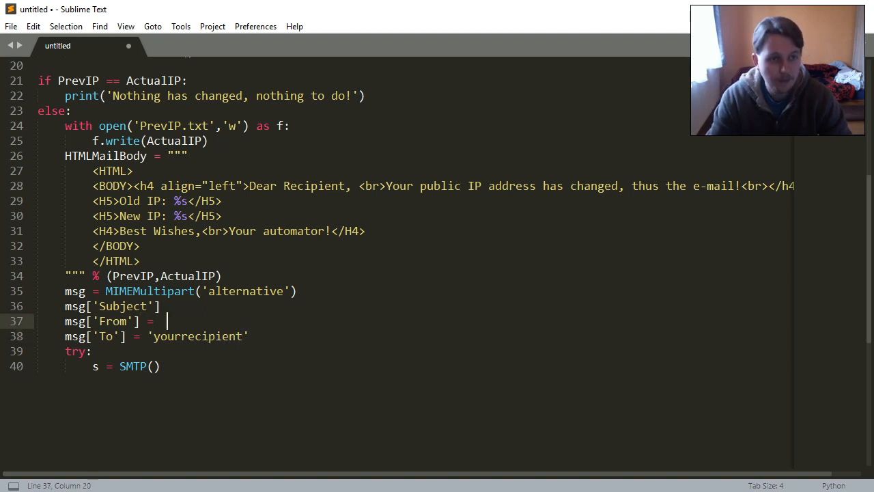
text('your)
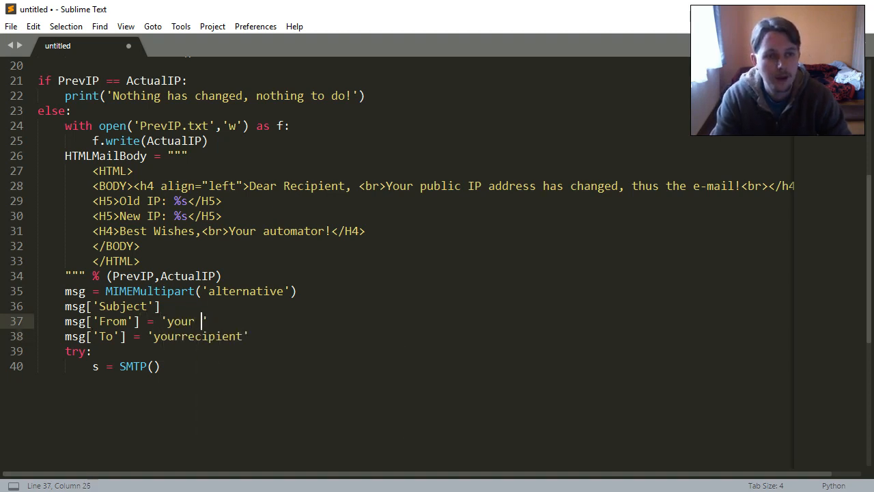
text(mailmessage)
click(415, 306)
text( = ')
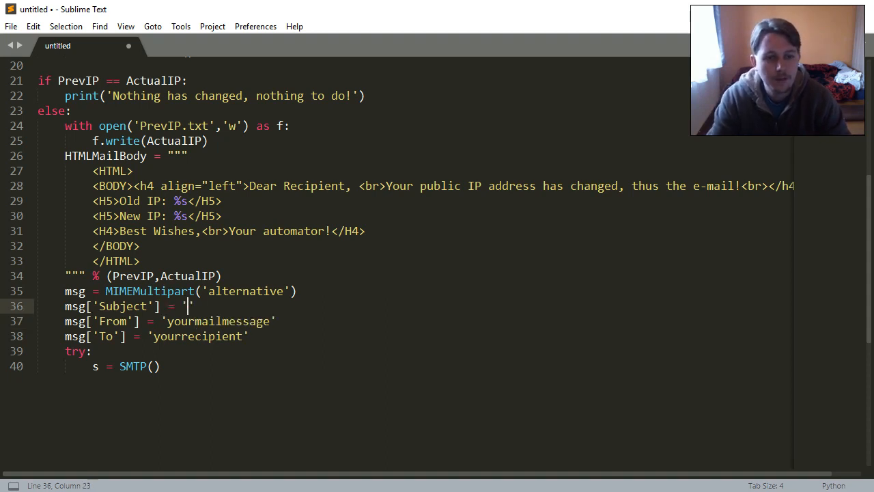
text(New Public IP:)
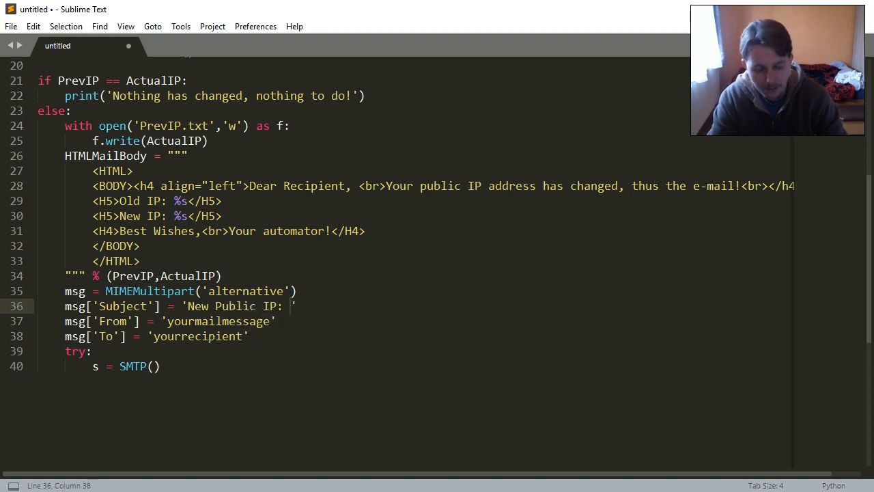
text(%s)
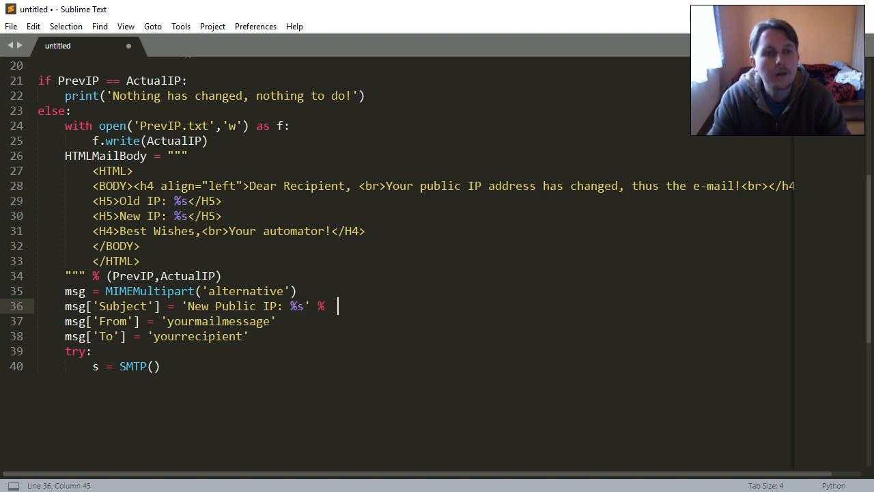
text(ActualIP)
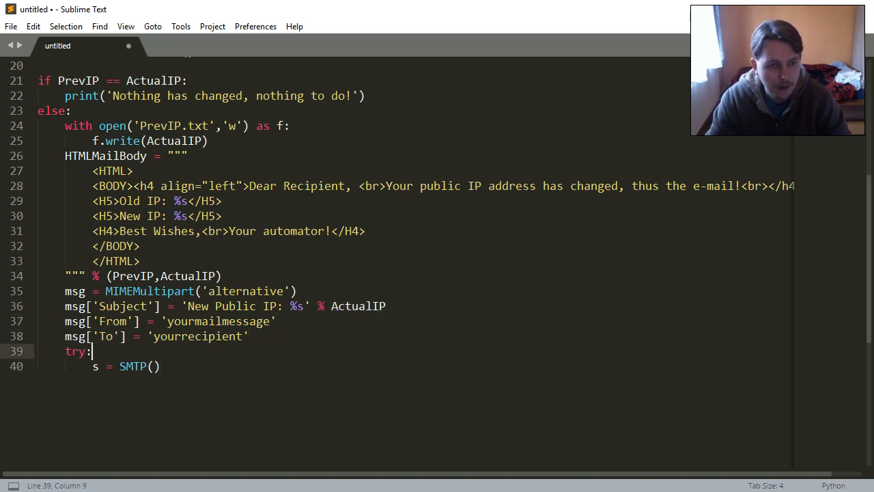
Step: Attach the body with msg.attach(MIMEText(HTMLMailBody,'html'))
click(248, 336)
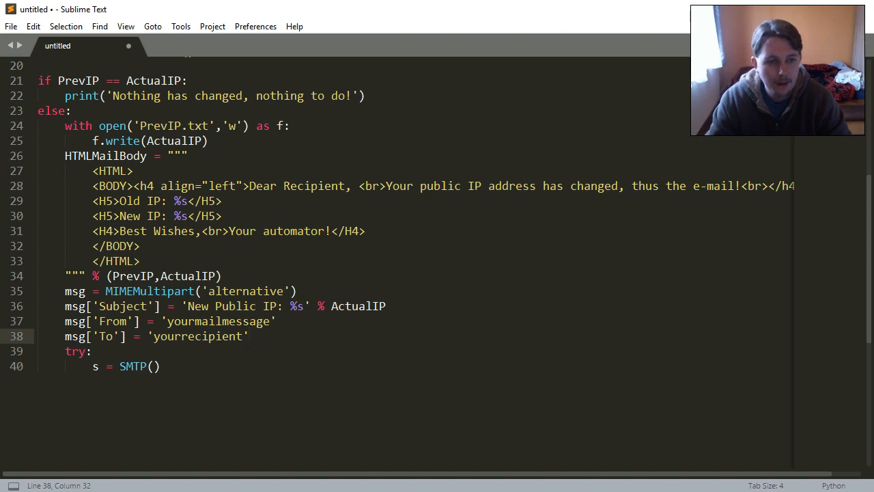
text(msg.a)
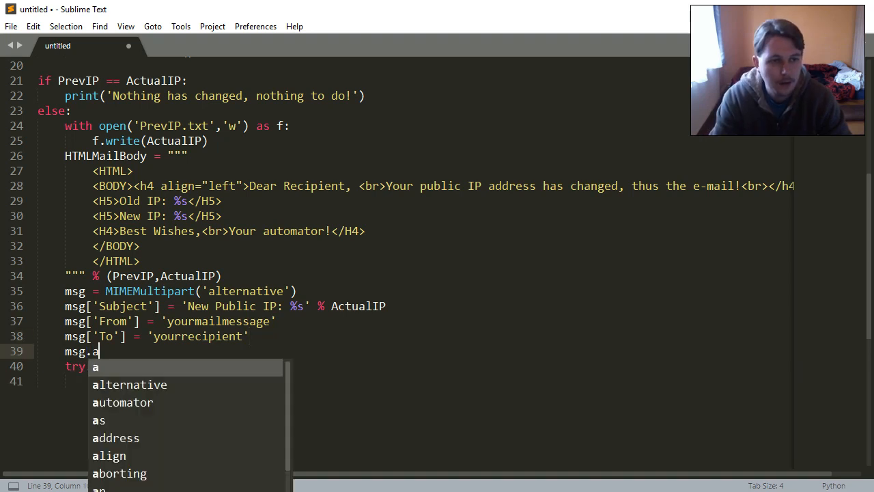
text(ttach(M)
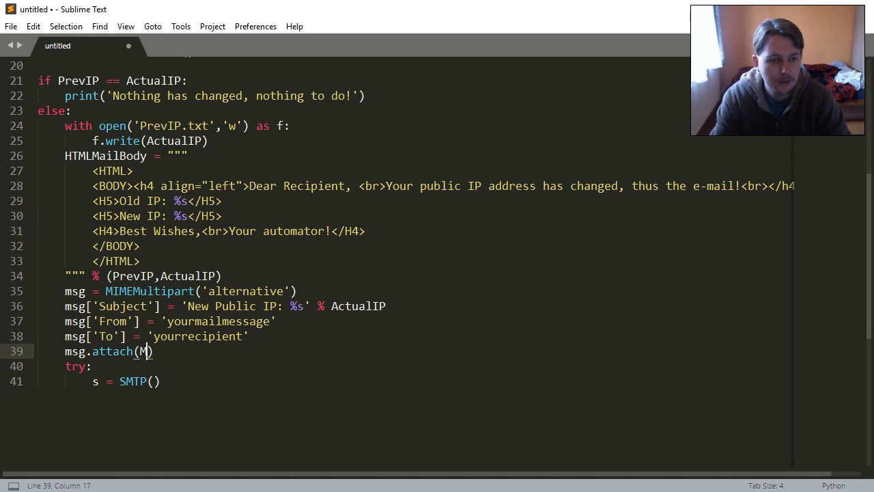
text(IMEText()
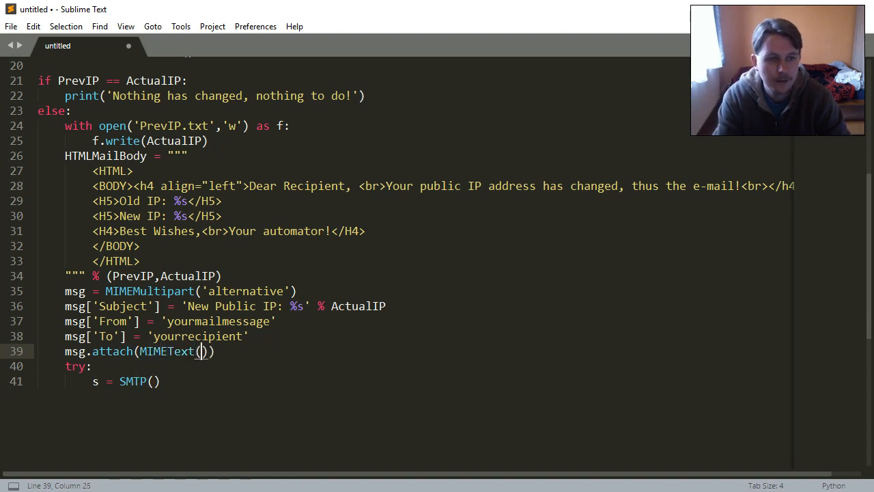
text(HTMLMailBody,'h)
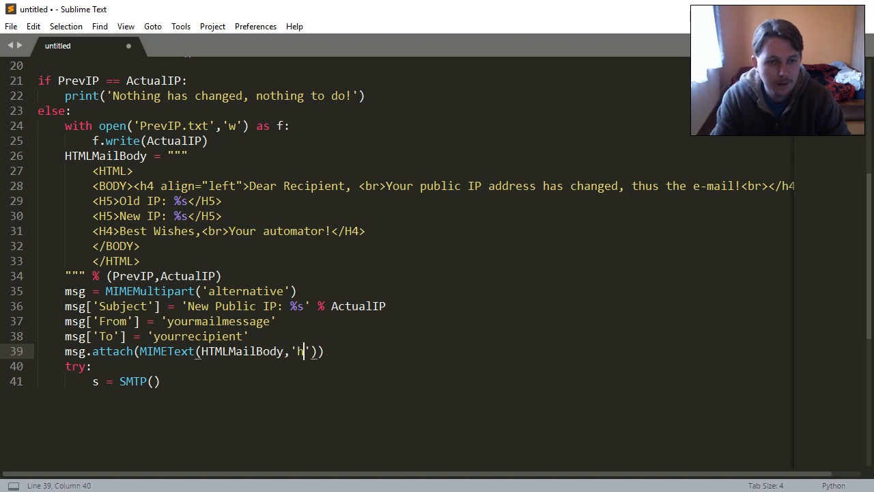
text(tml)
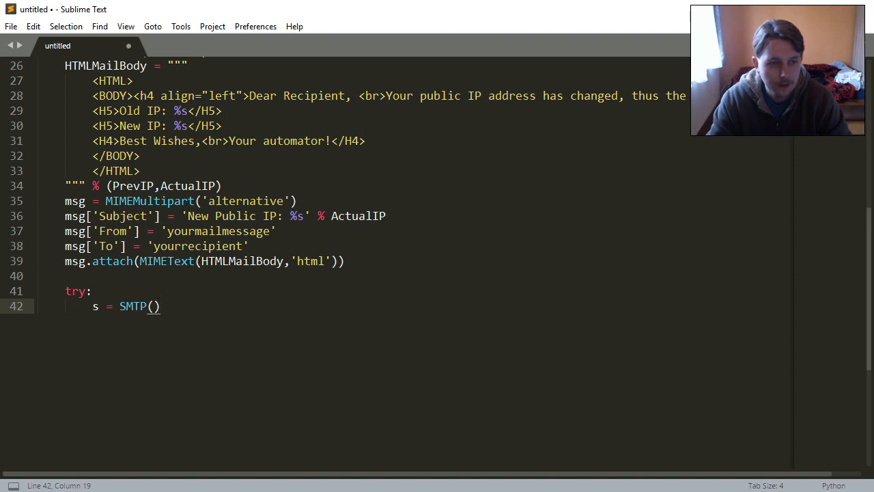
Step: Connect SMTP to 'smtp.gmail.com' on port 587 and call s.starttls()
text('')
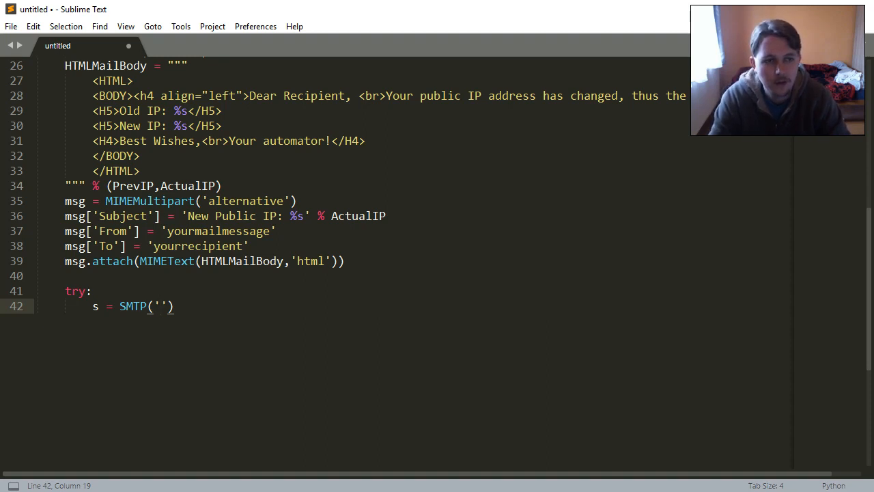
click(157, 306)
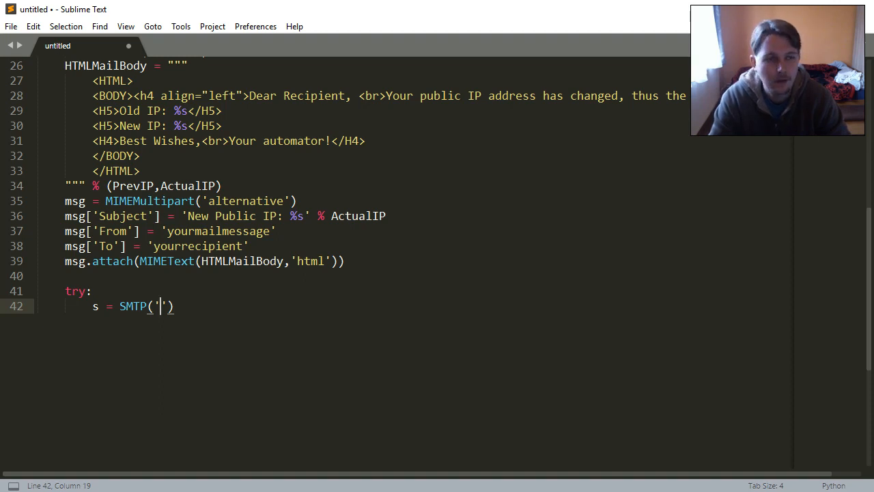
text(smtp)
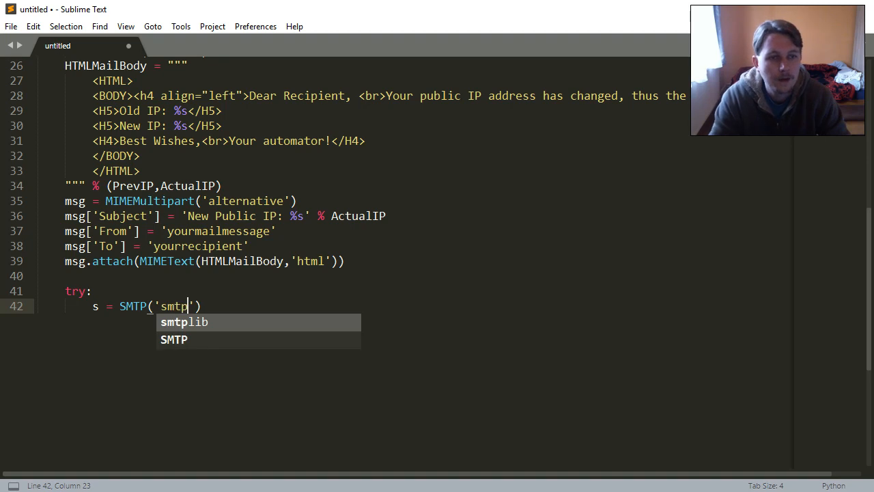
text(.gmail.com)
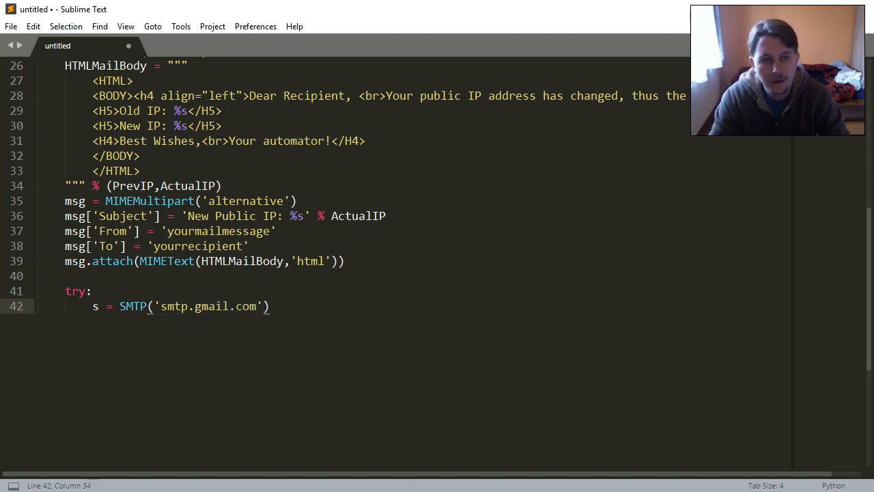
text(,'')
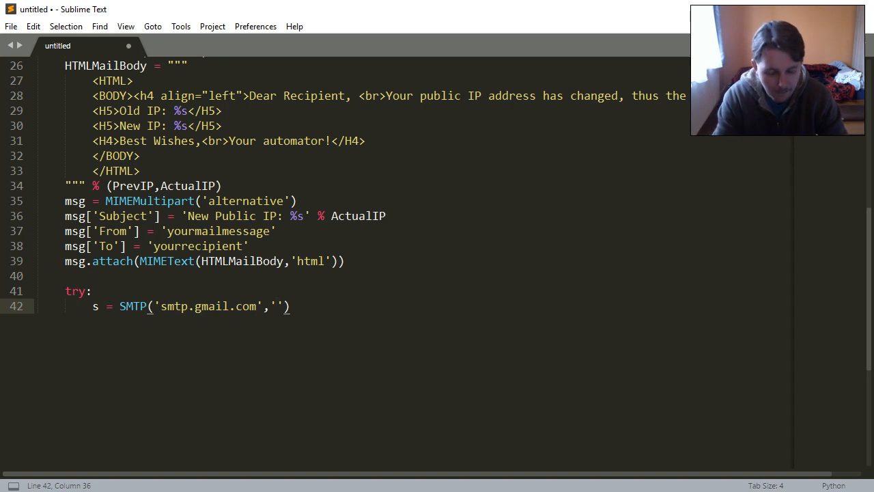
text(587)
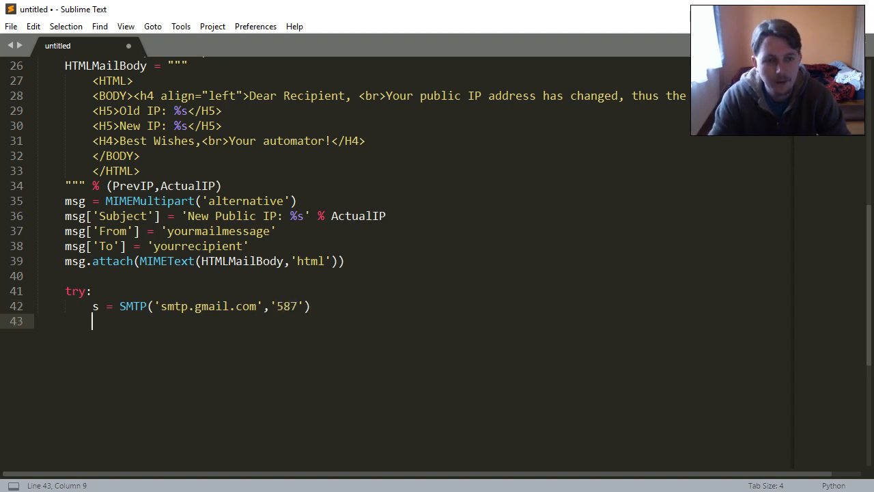
text(s.start)
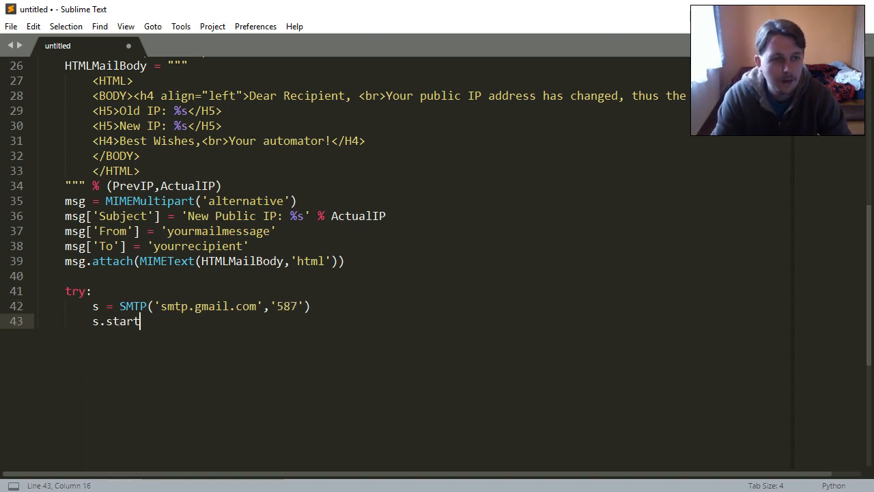
text(ls())
text(s.lo)
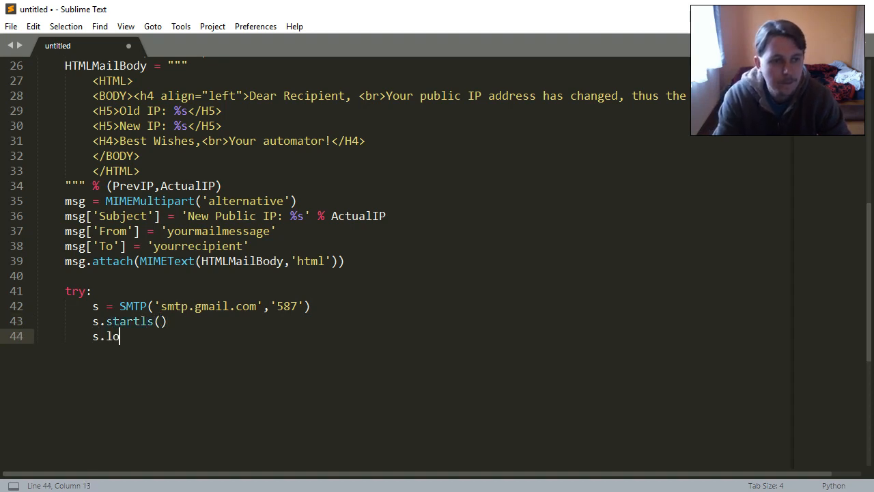
Step: Log in with placeholder address and password, then s.sendmail to the recipient with msg.as_string()
text(gin(''))
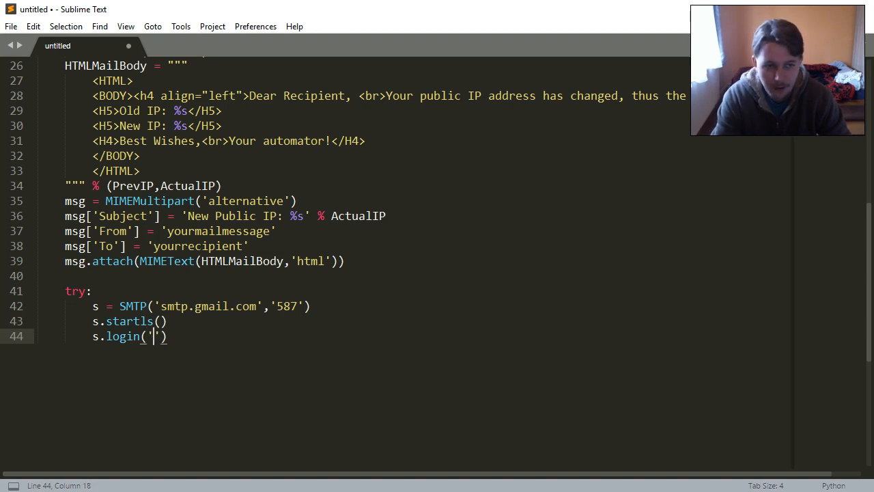
text(yout)
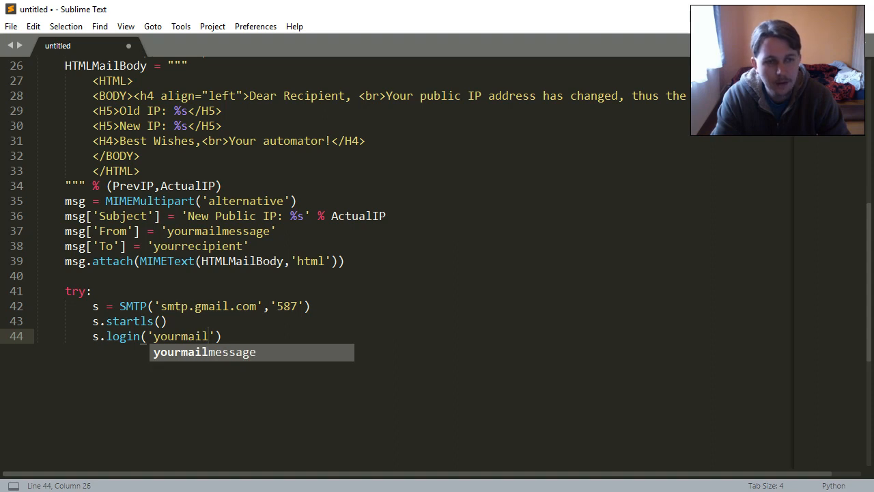
text(address)
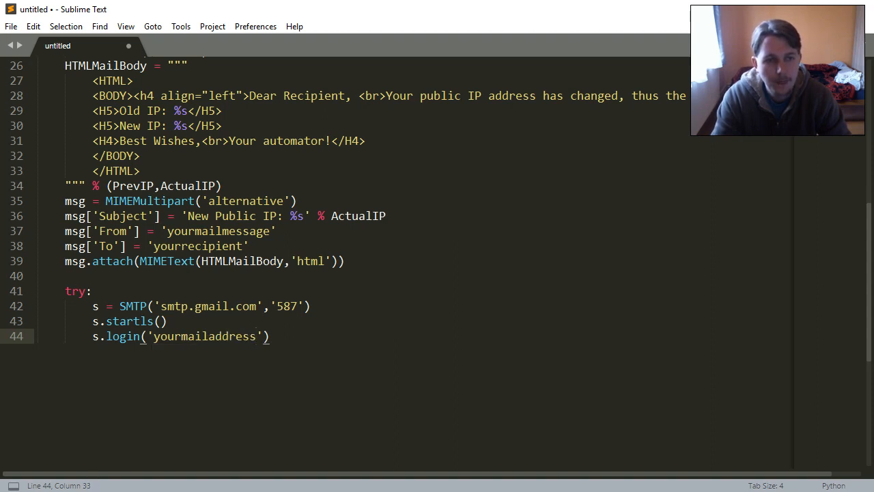
text(,'yourpassword)
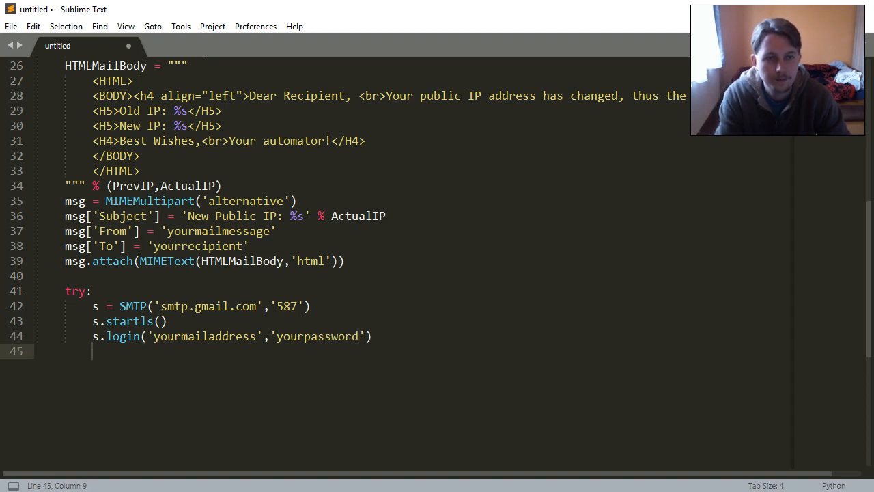
text(s.send)
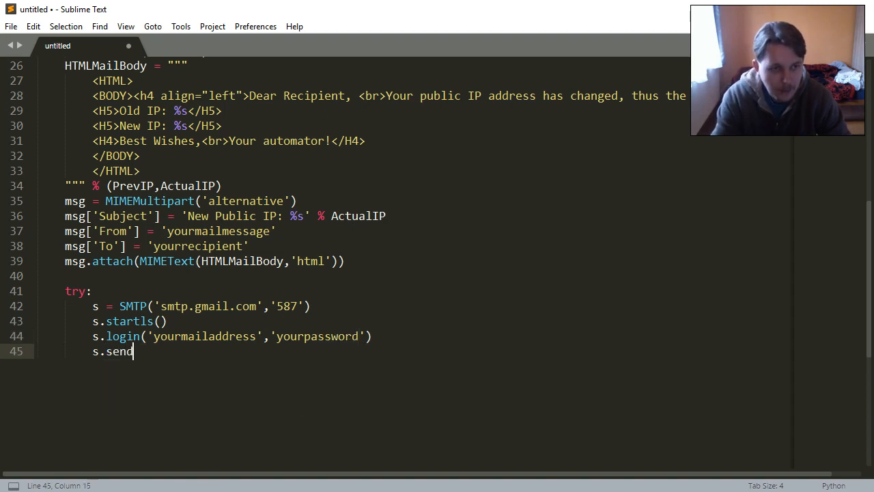
text(mail)
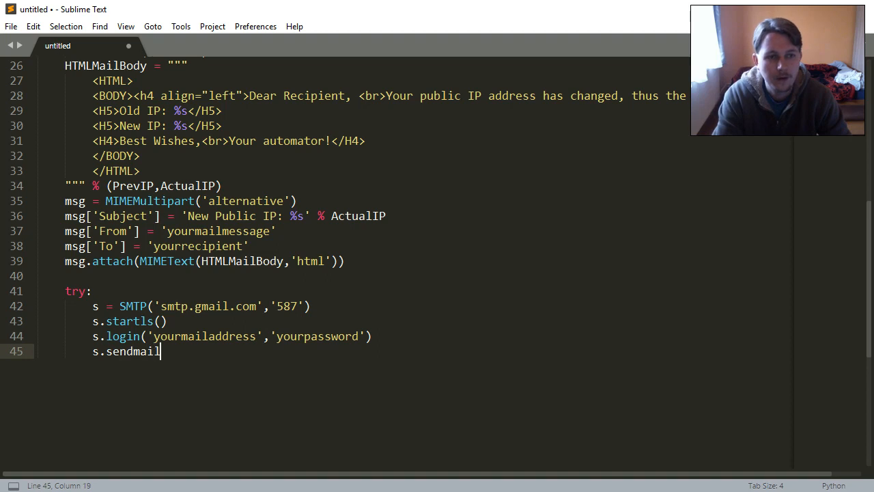
text(())
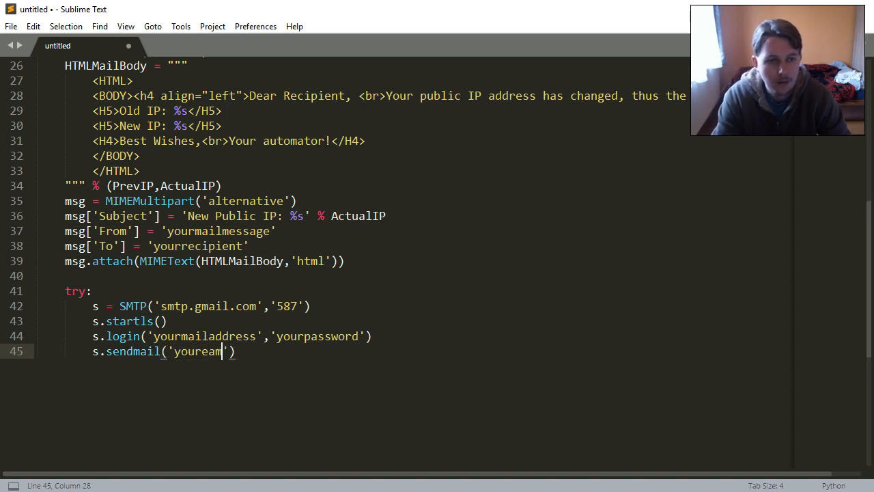
text(il)
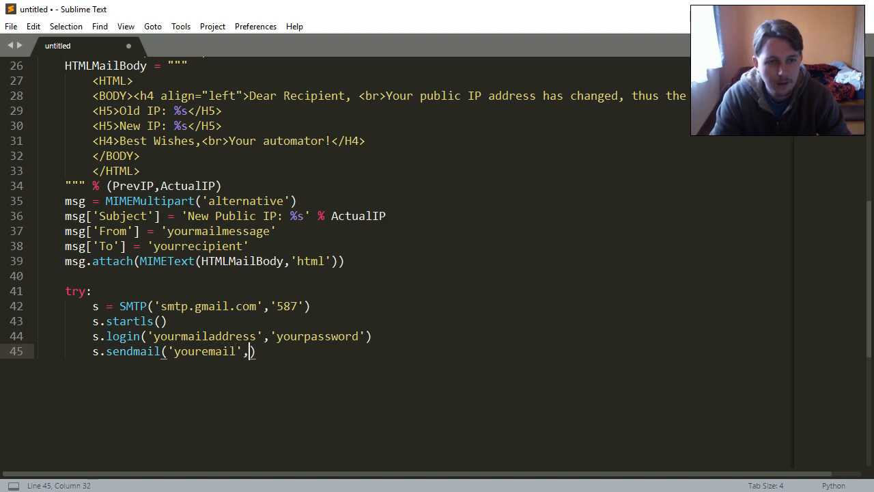
text('yourred)
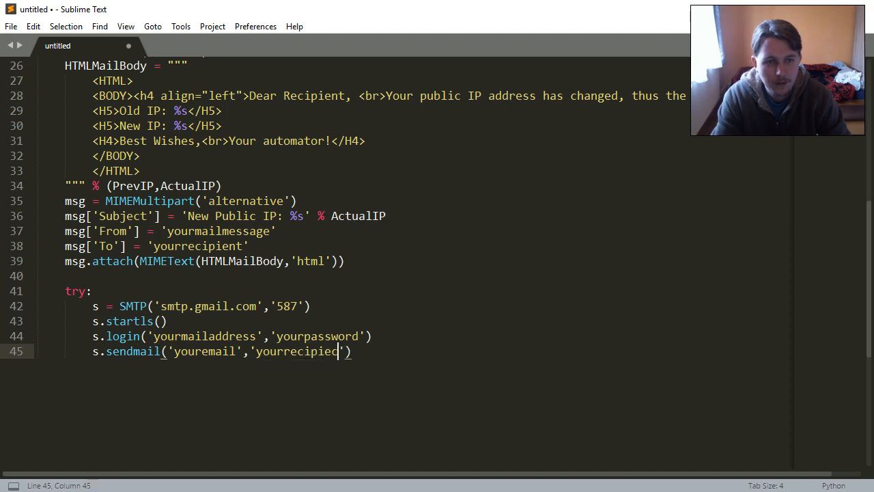
text(nt)
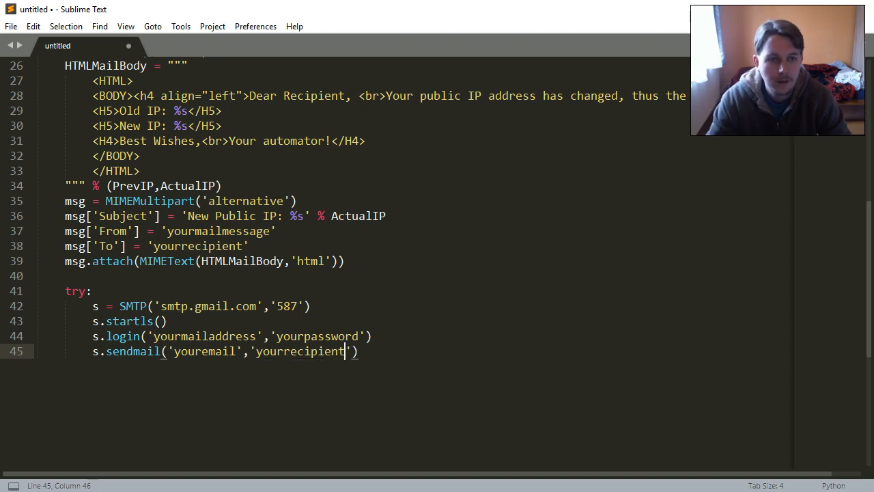
text(,msg)
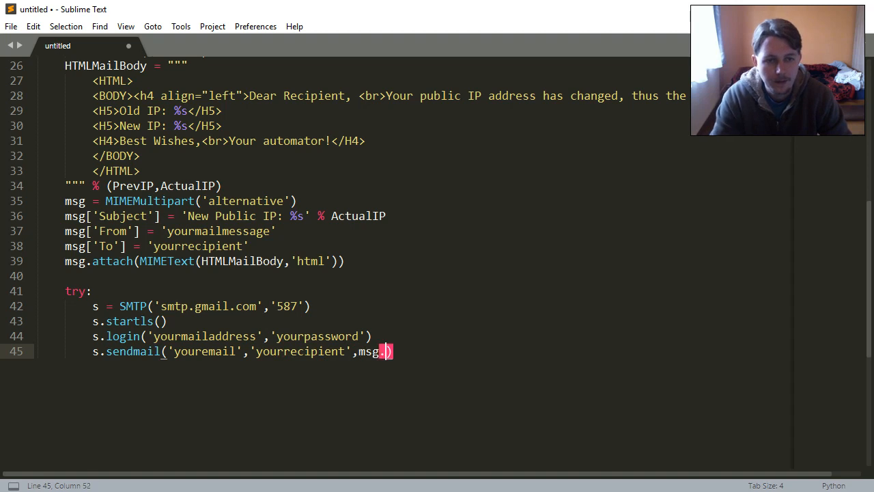
text(.as_string())
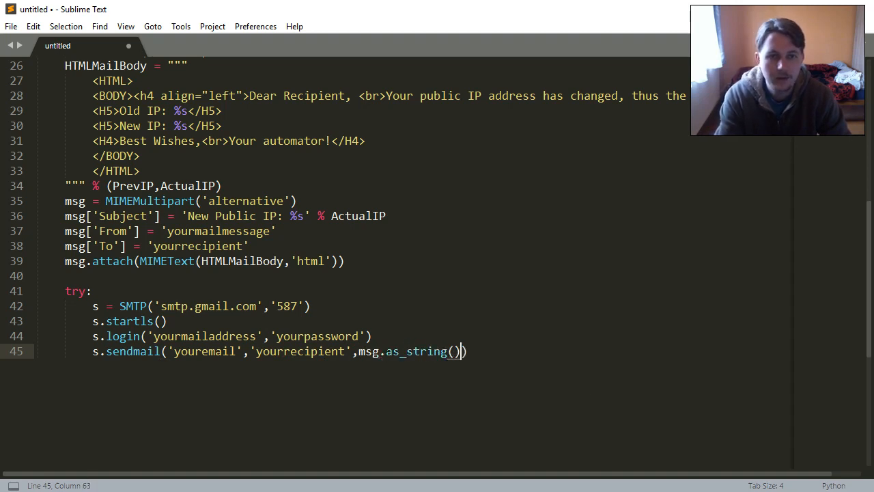
Step: Add the except branch printing 'Unable to send mail!'
text(except:)
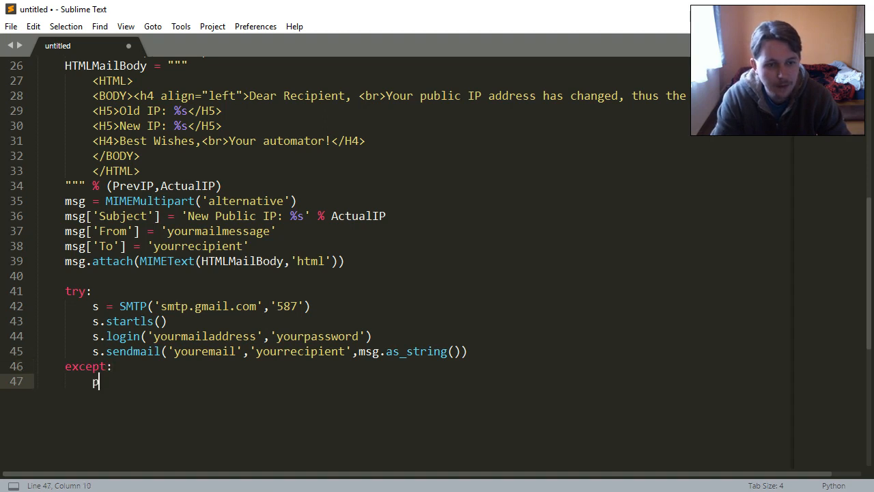
text(rint(''))
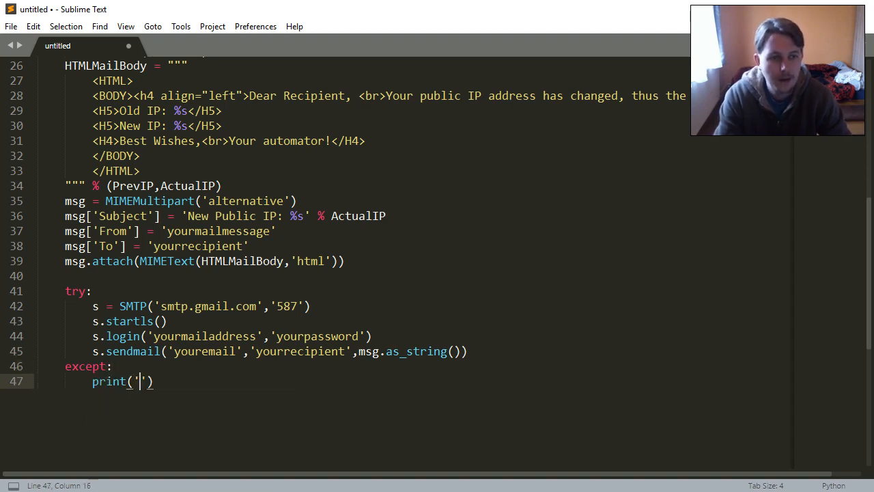
text(Unable to send)
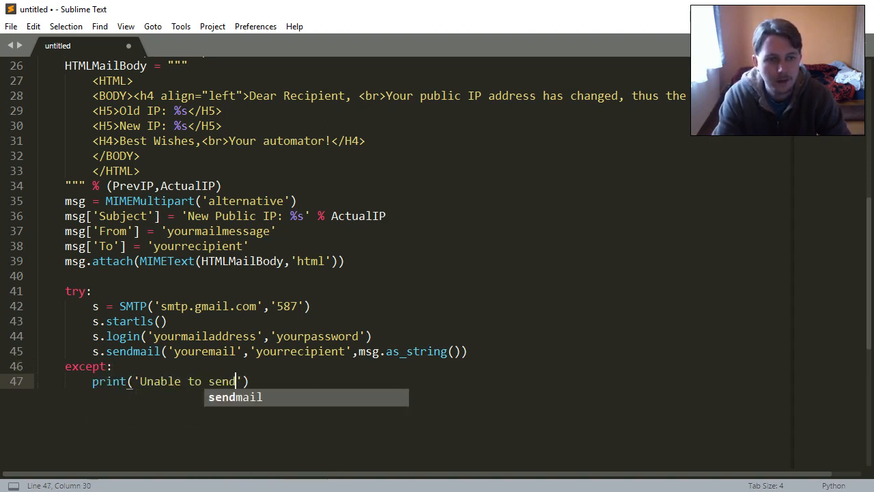
text(mail!)
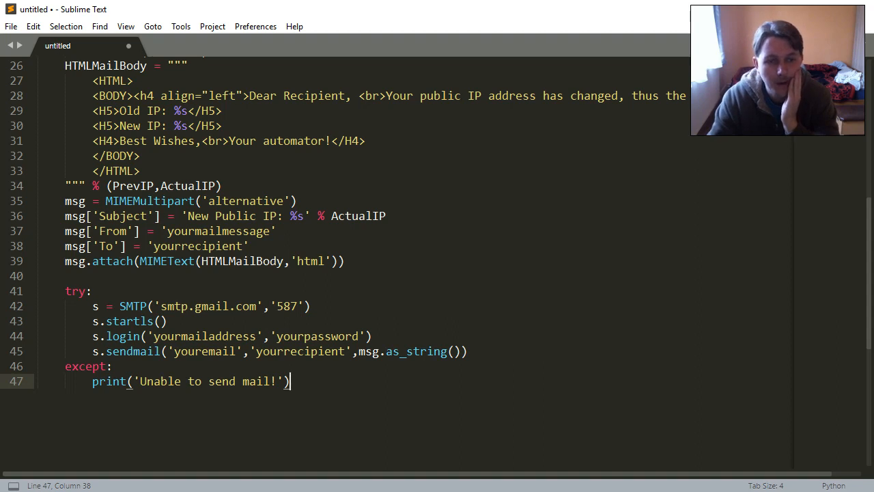
key(enter)
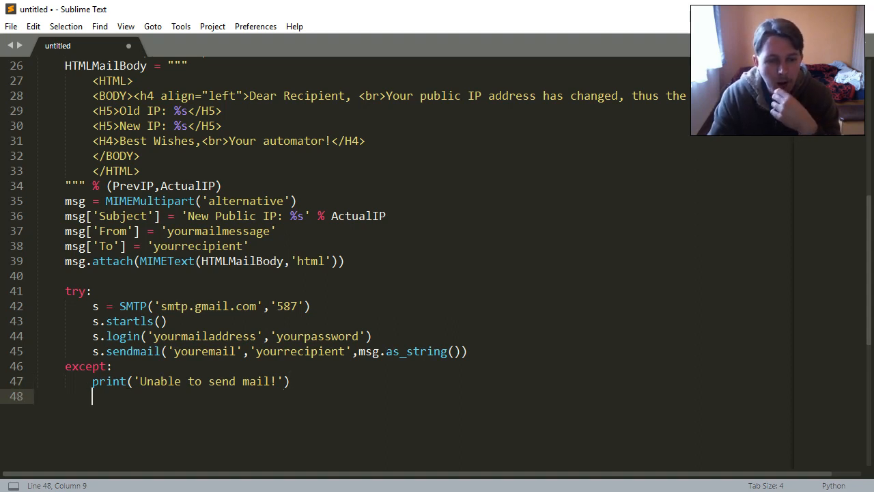
Step: Scroll through the finished script to review it before saving
scroll(up, 3)
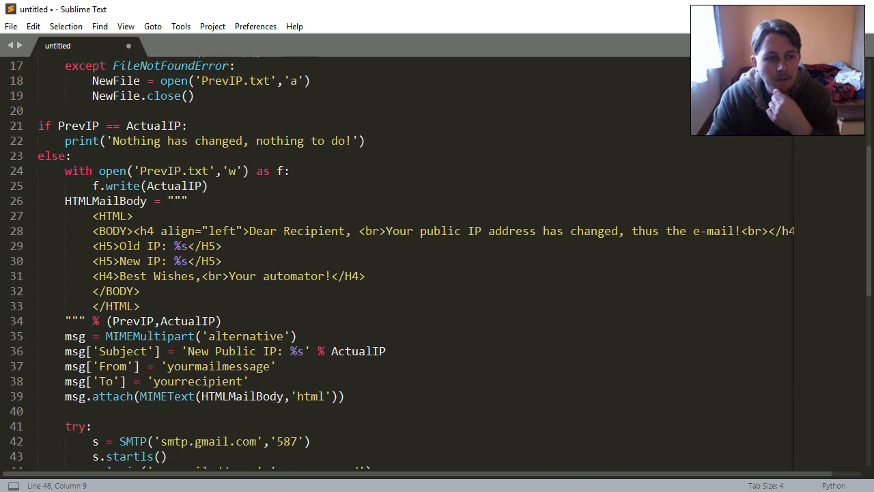
scroll(down, 3)
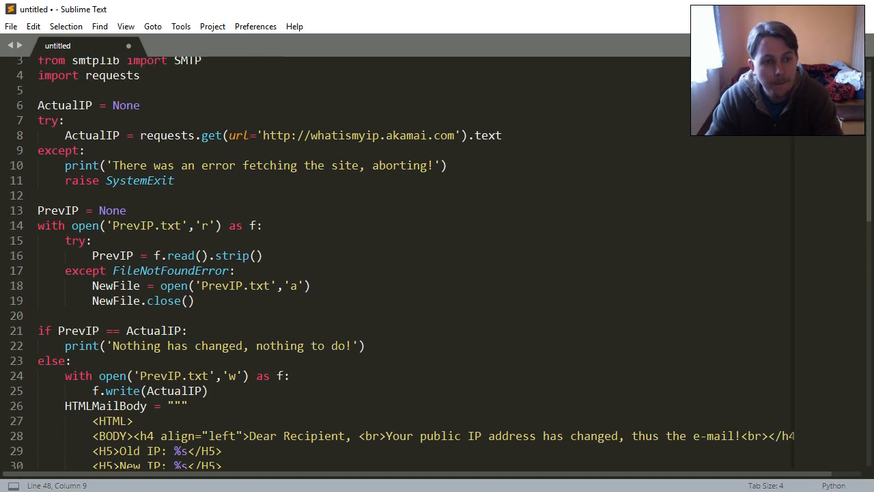
scroll(down, 3)
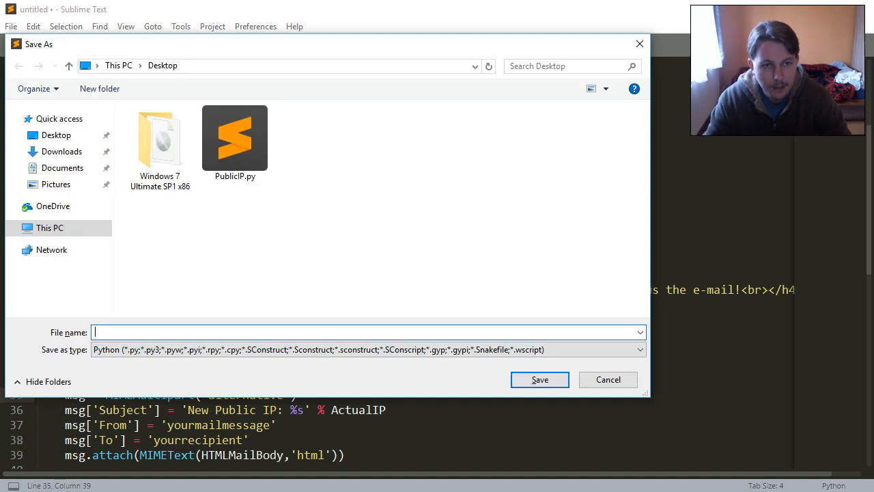
Step: Save the script to the Desktop as PublicIP.py, reusing the existing file's name
click(235, 136)
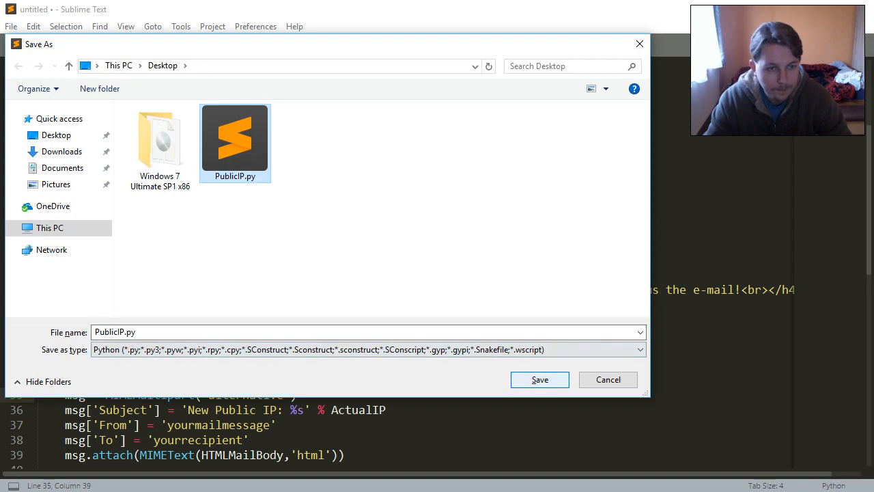
click(539, 380)
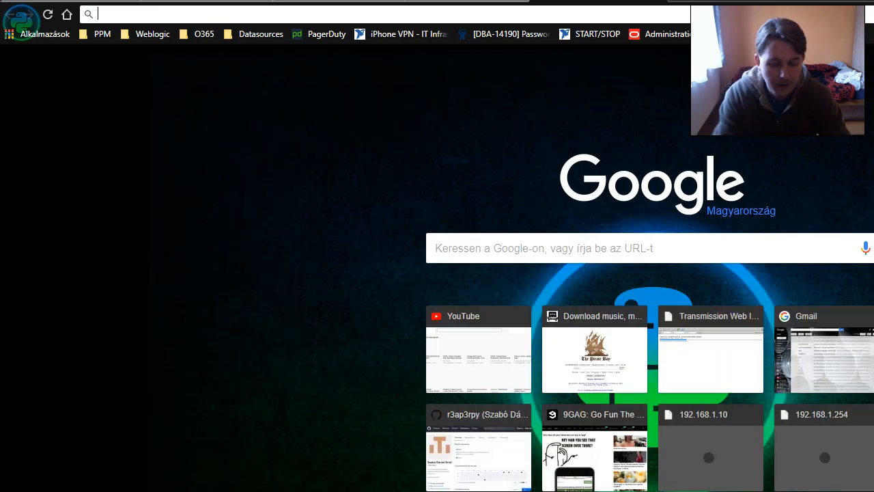
Step: Search 'enable less secure apps', reach the support article, and follow its 'Less secure apps' link to the account setting
text(enable less secure apps)
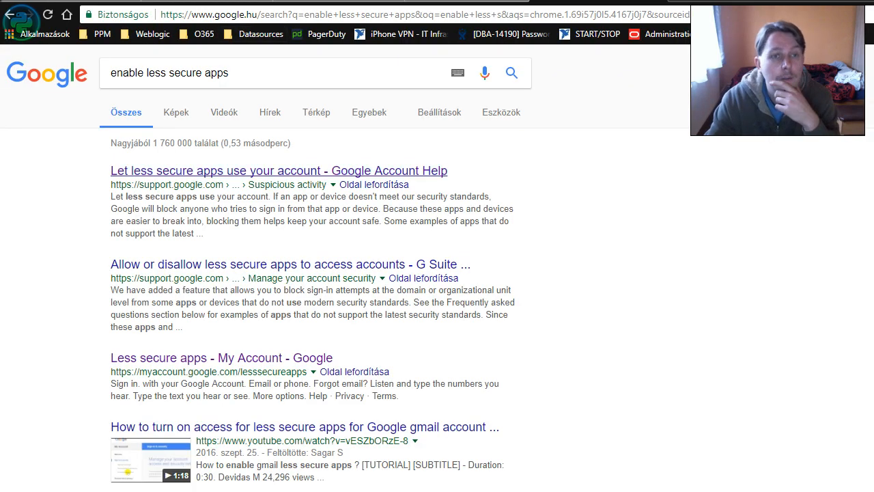
click(279, 170)
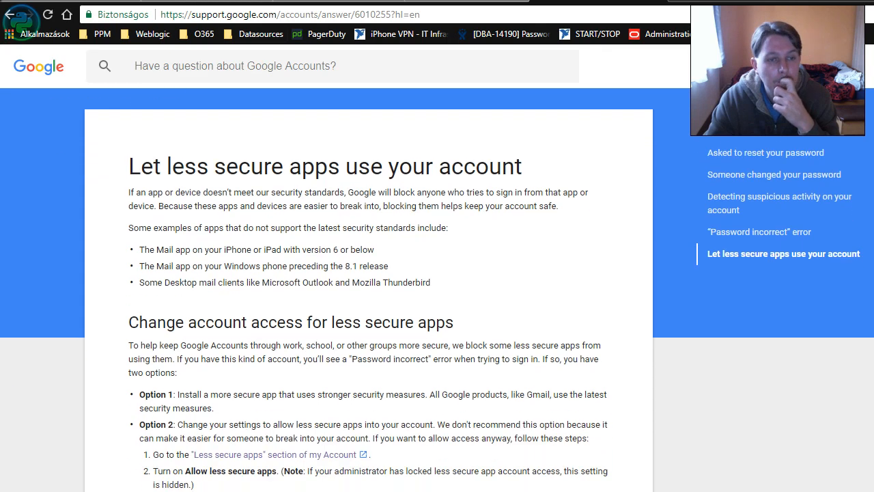
click(276, 453)
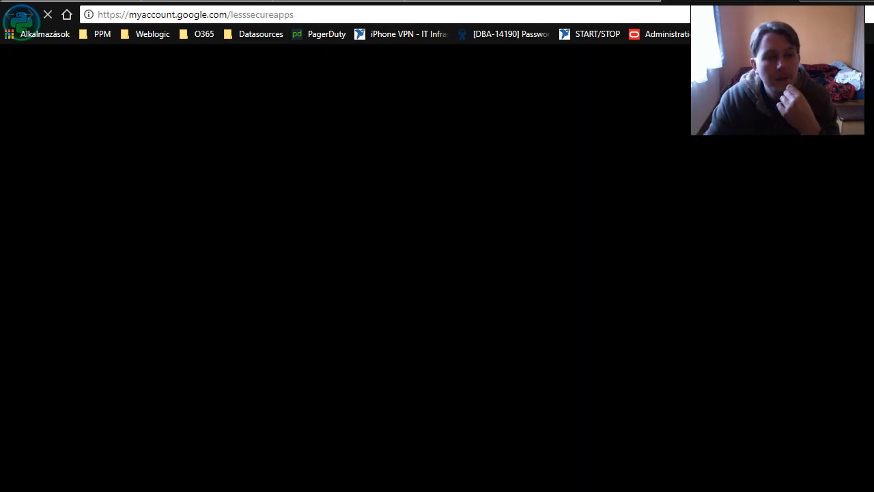